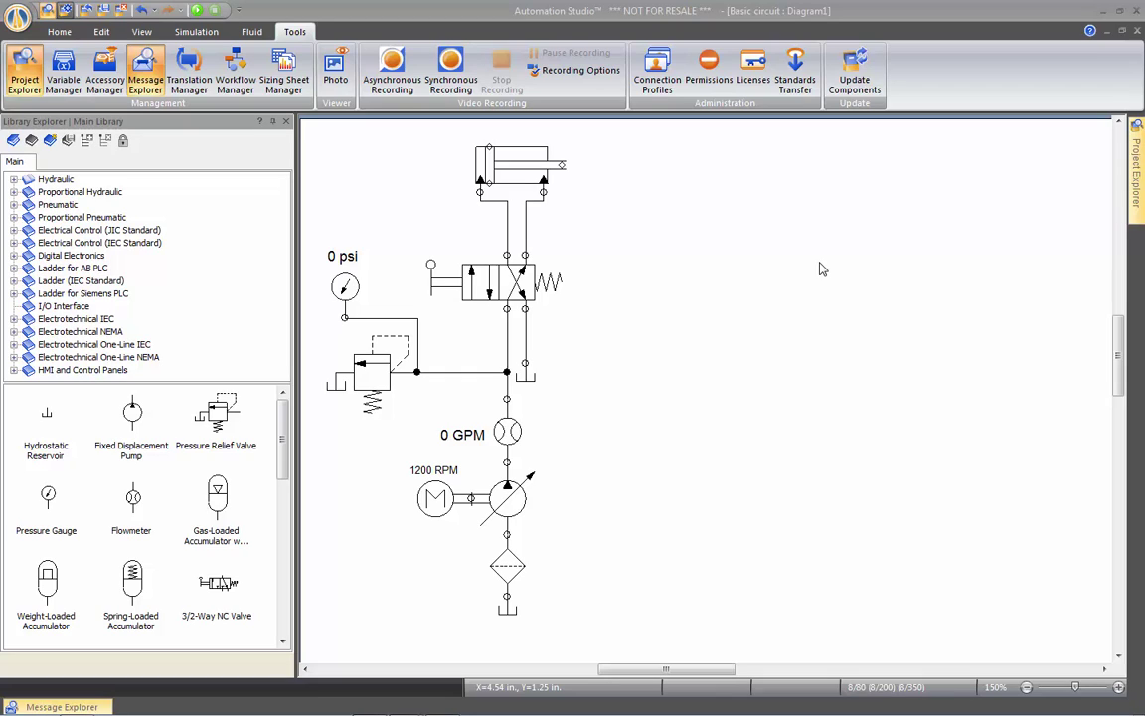
pyautogui.moveTo(781, 255)
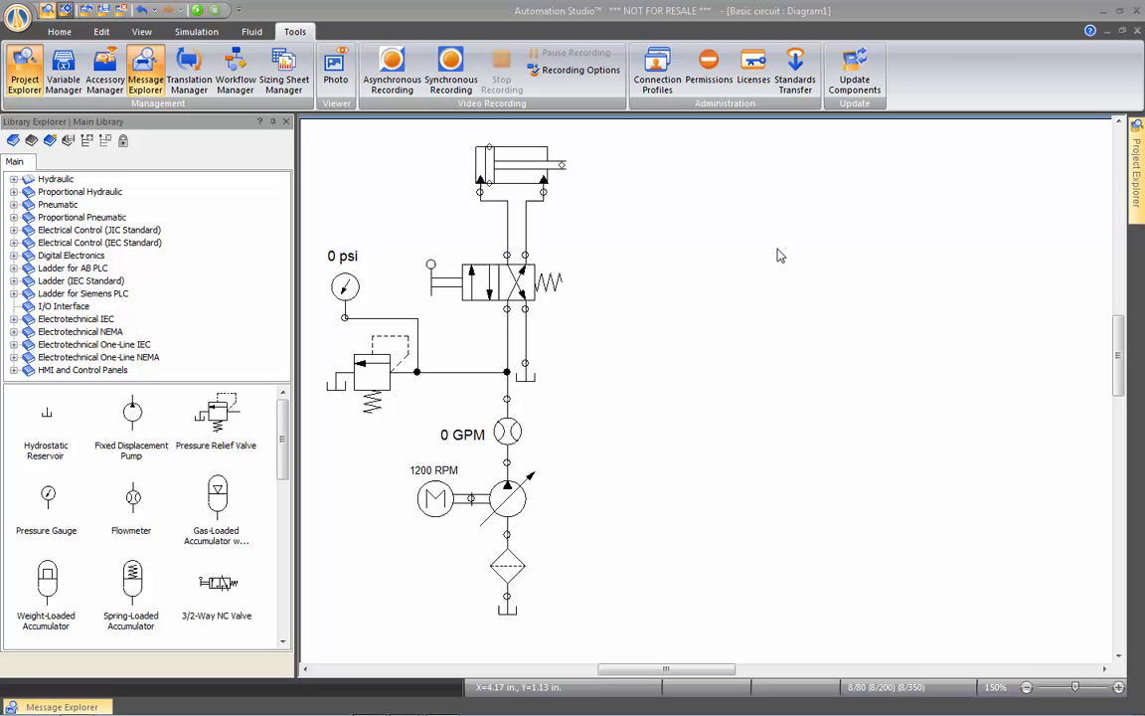
pyautogui.moveTo(468, 174)
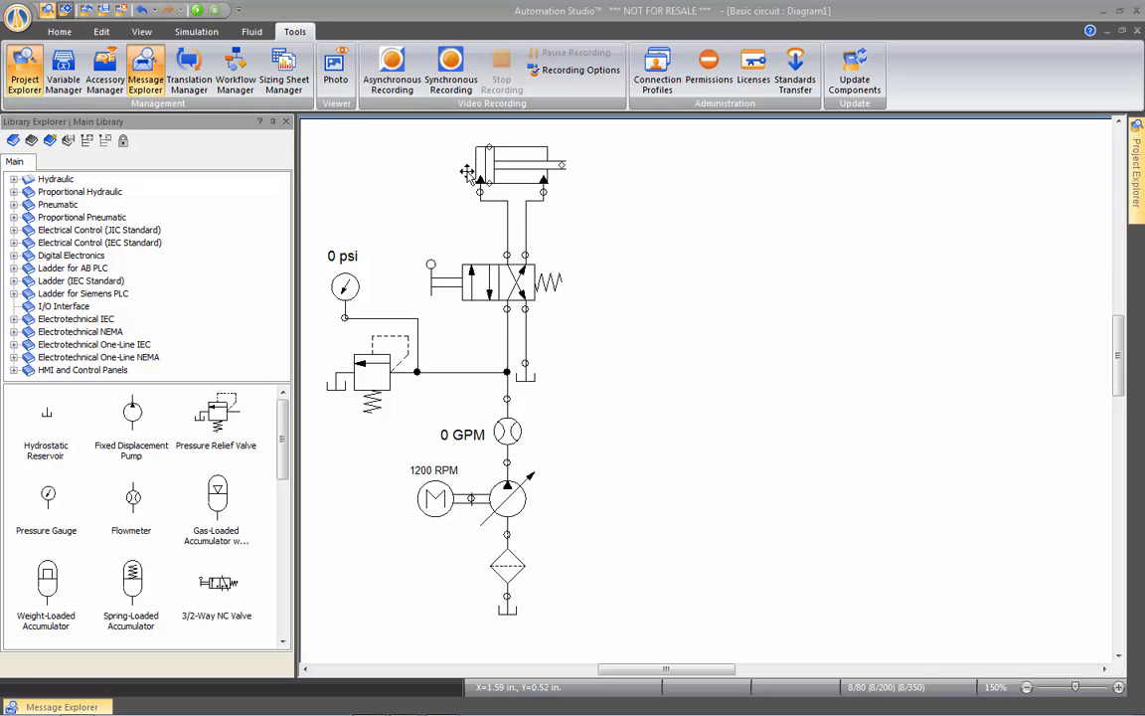
# Add a plotter tracing the cylinder's Linear Position on a 0–39.37 in scale.
pyautogui.click(196, 31)
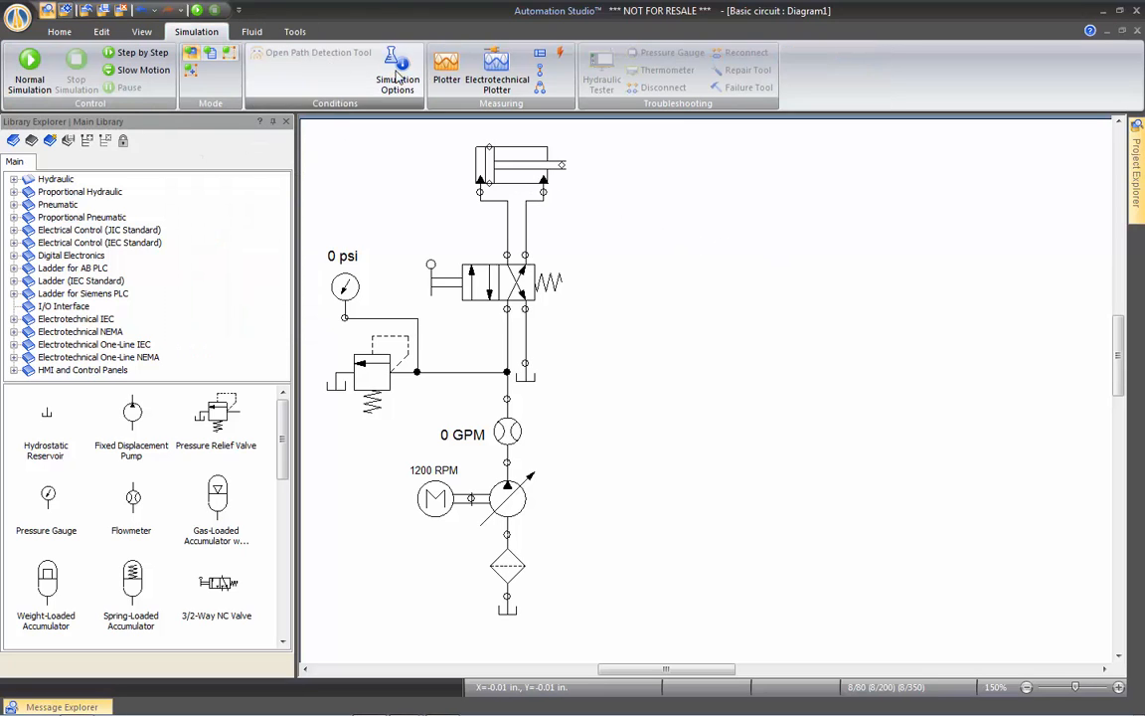
pyautogui.click(445, 70)
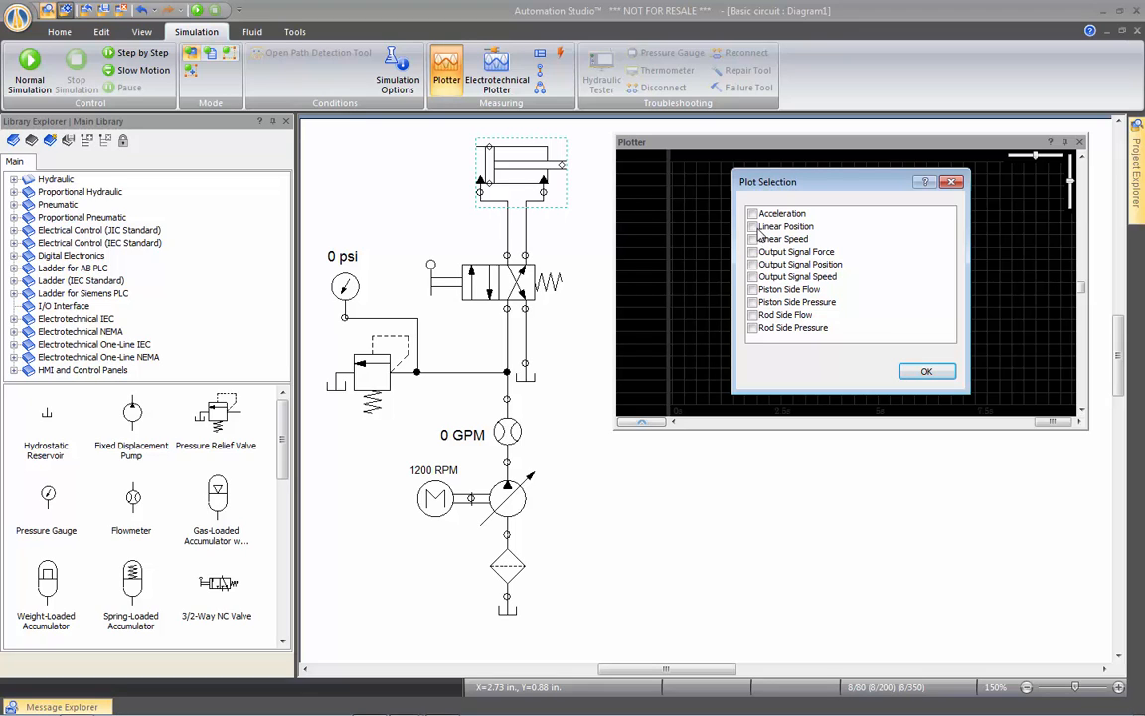
pyautogui.click(752, 225)
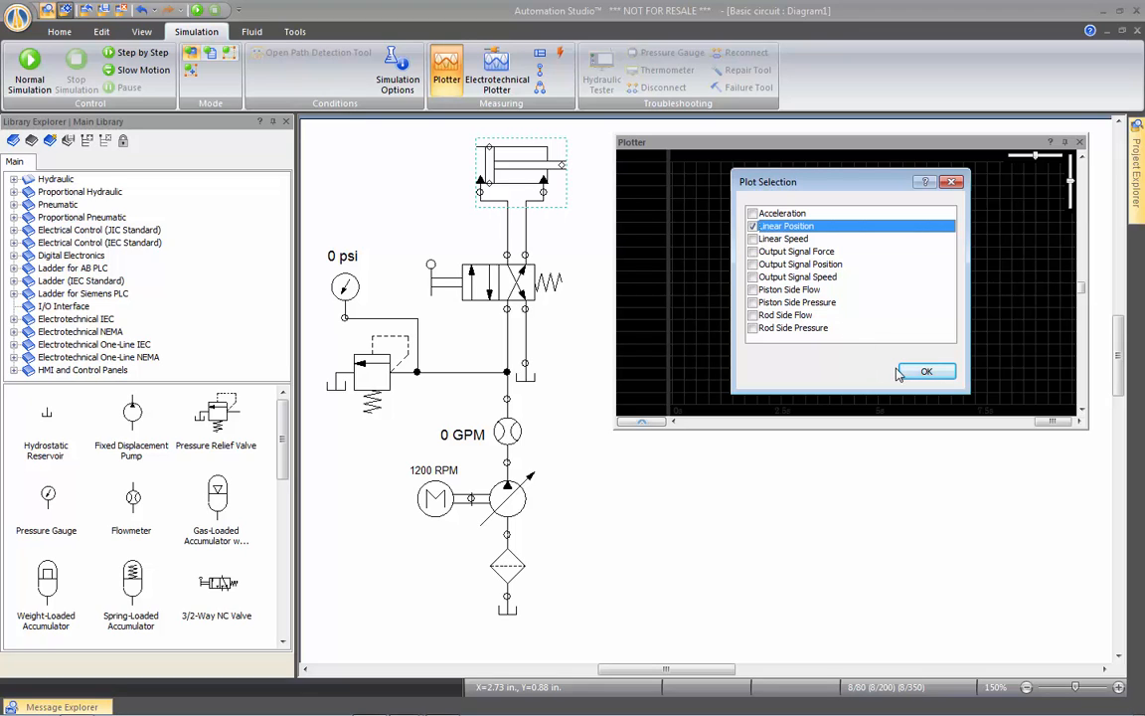
pyautogui.click(925, 371)
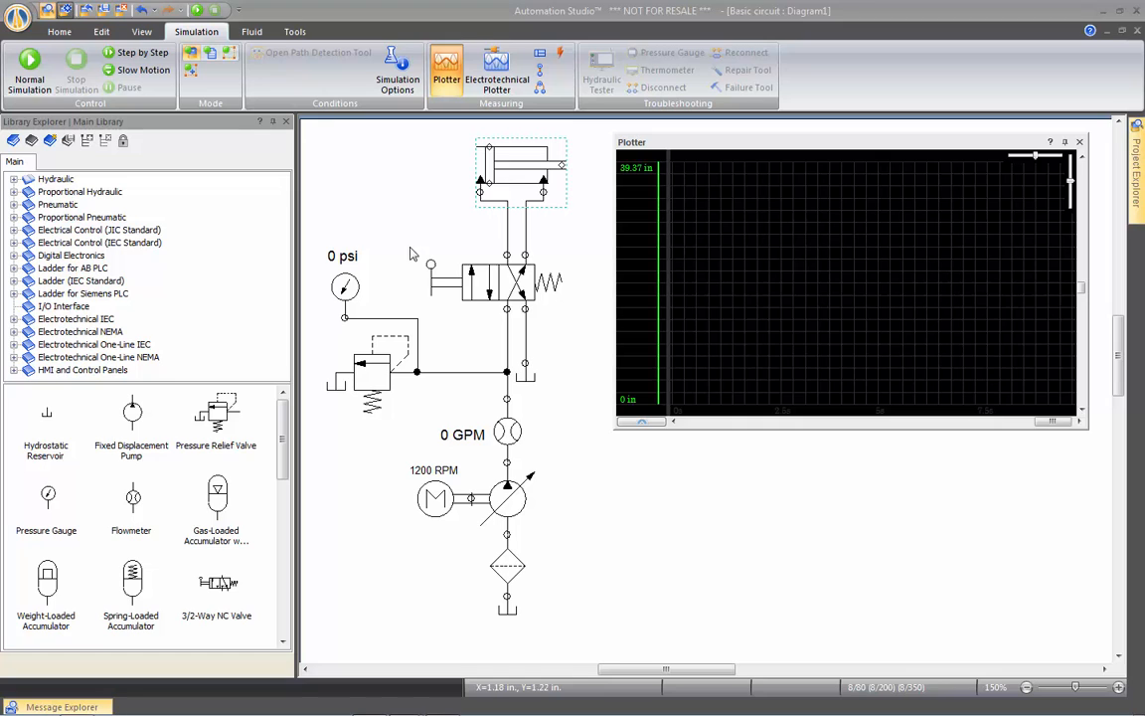
# Run a normal simulation, shift the directional valve to stroke the cylinder, then stop.
pyautogui.click(29, 70)
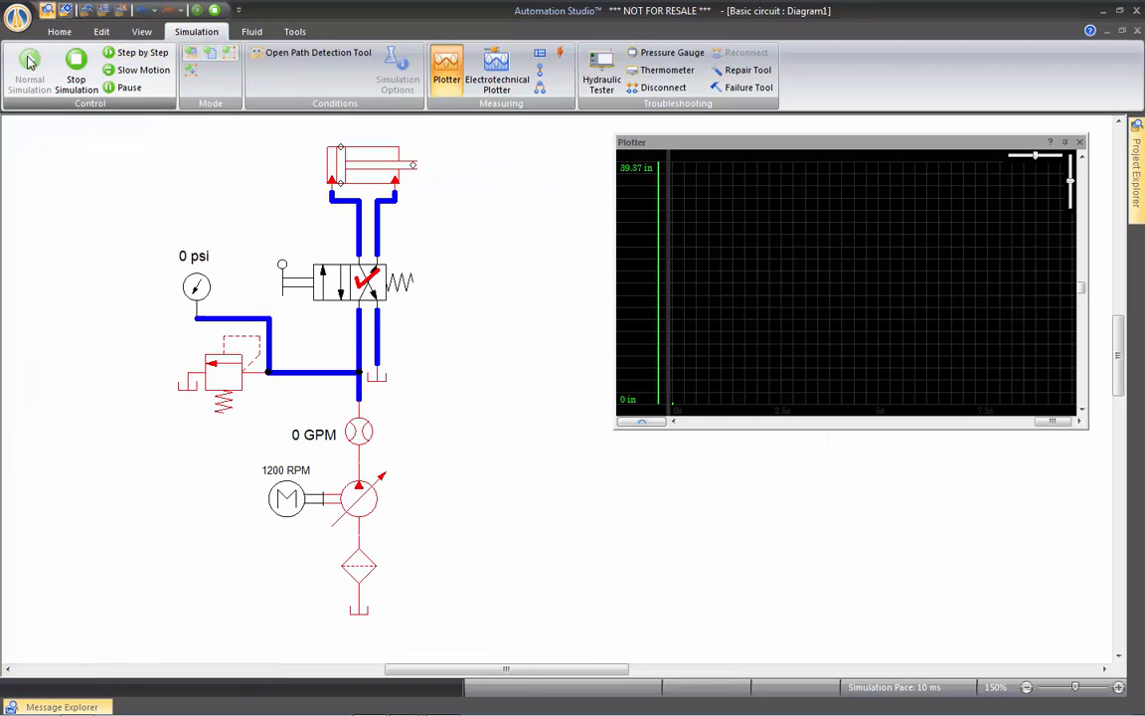
pyautogui.click(30, 69)
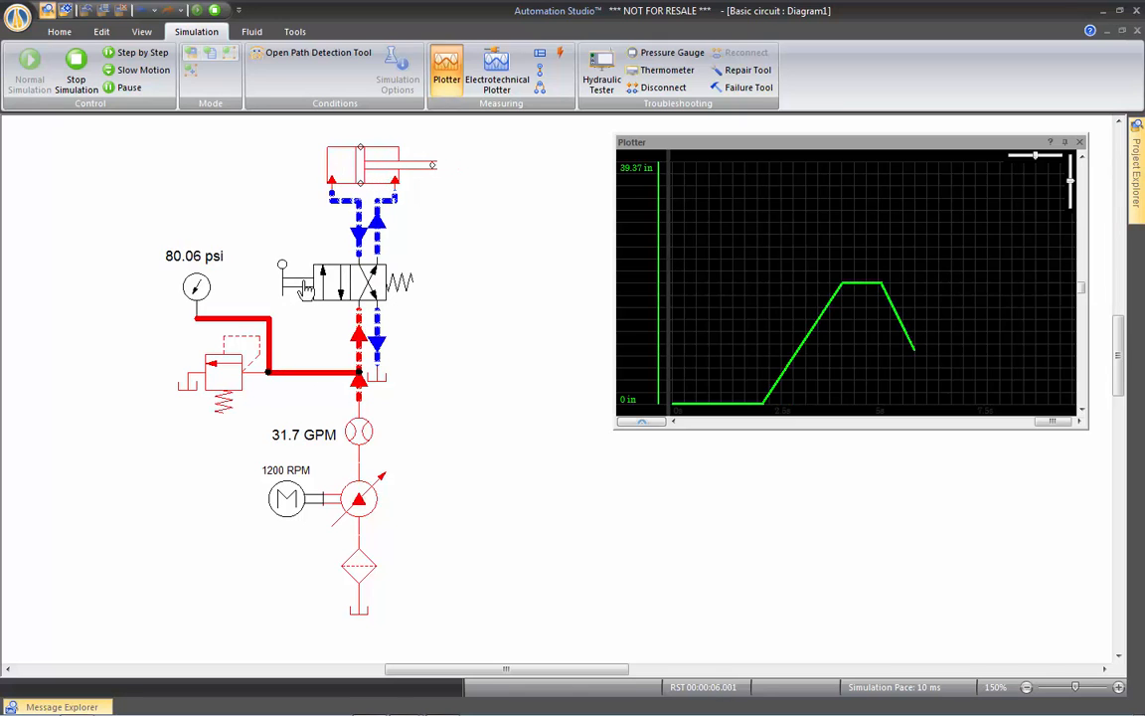
pyautogui.click(76, 69)
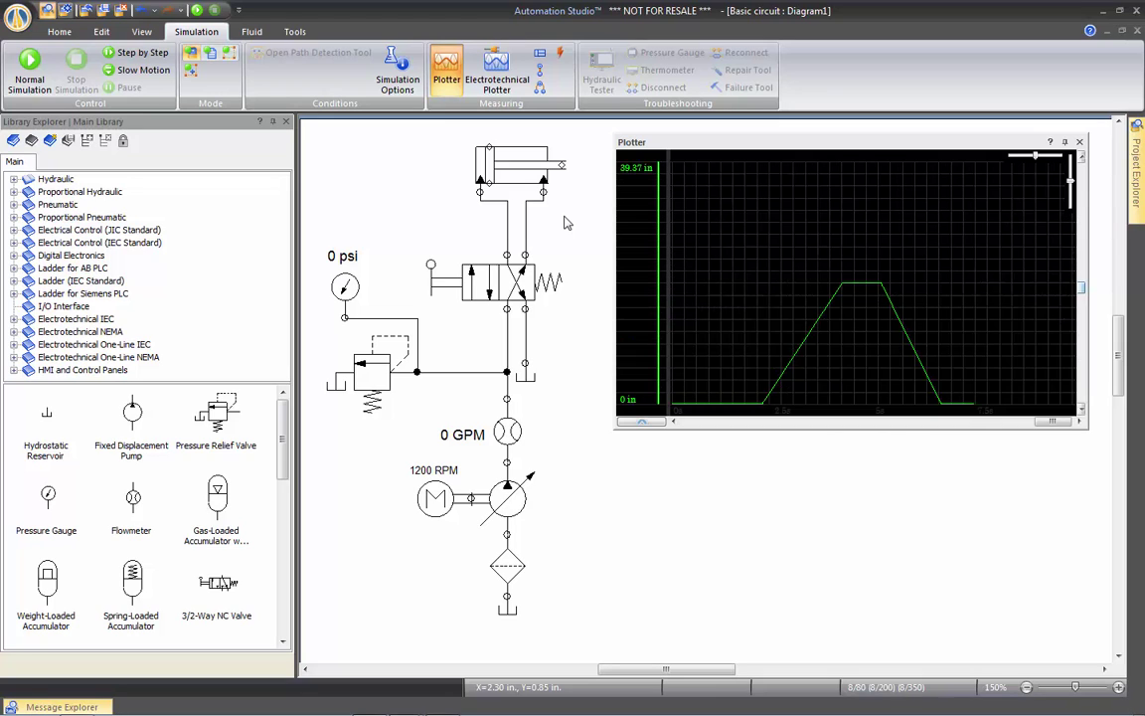
pyautogui.moveTo(572, 226)
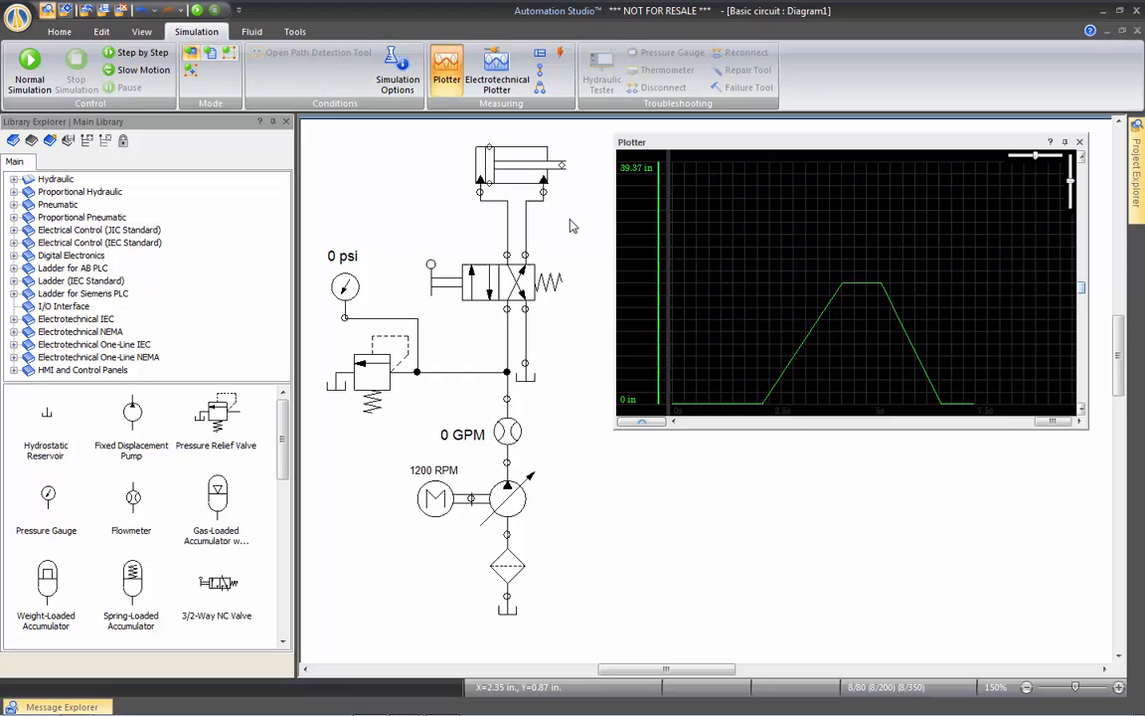
pyautogui.moveTo(572, 227)
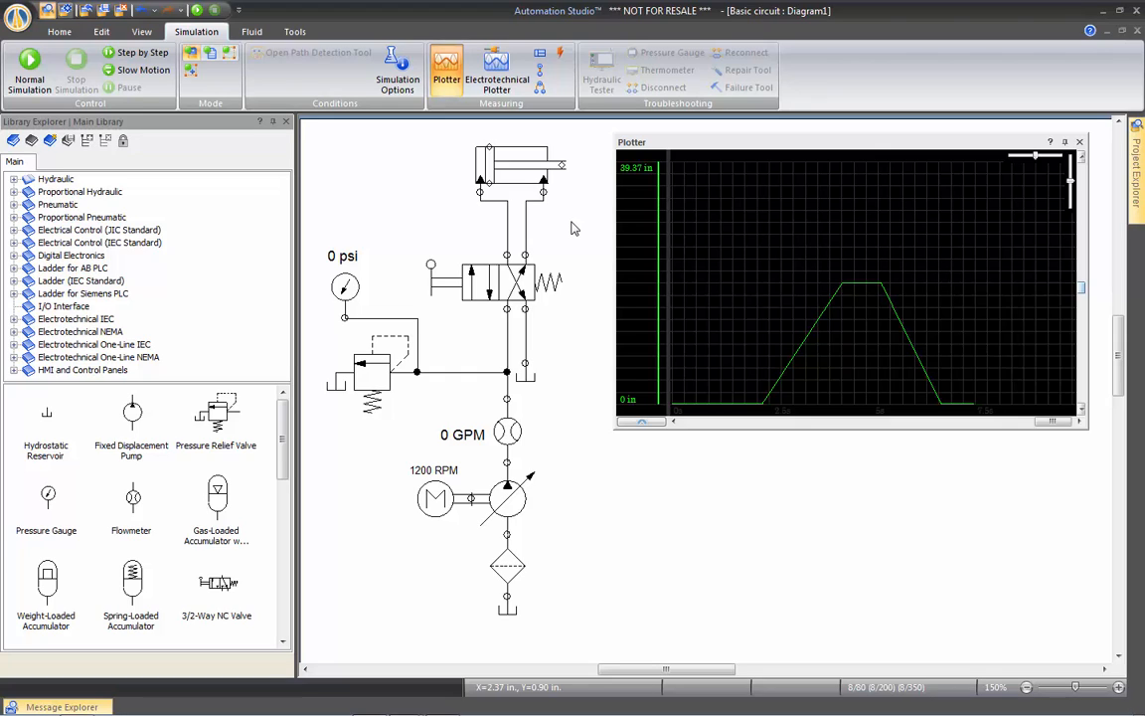
pyautogui.moveTo(572, 227)
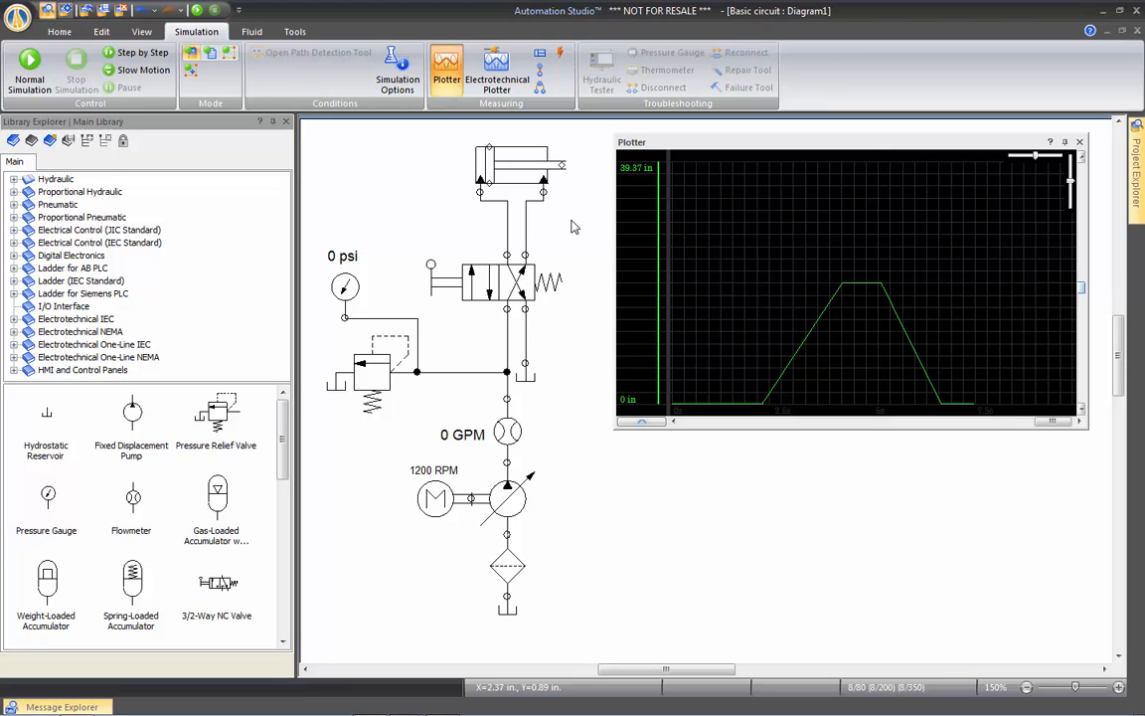
pyautogui.moveTo(571, 217)
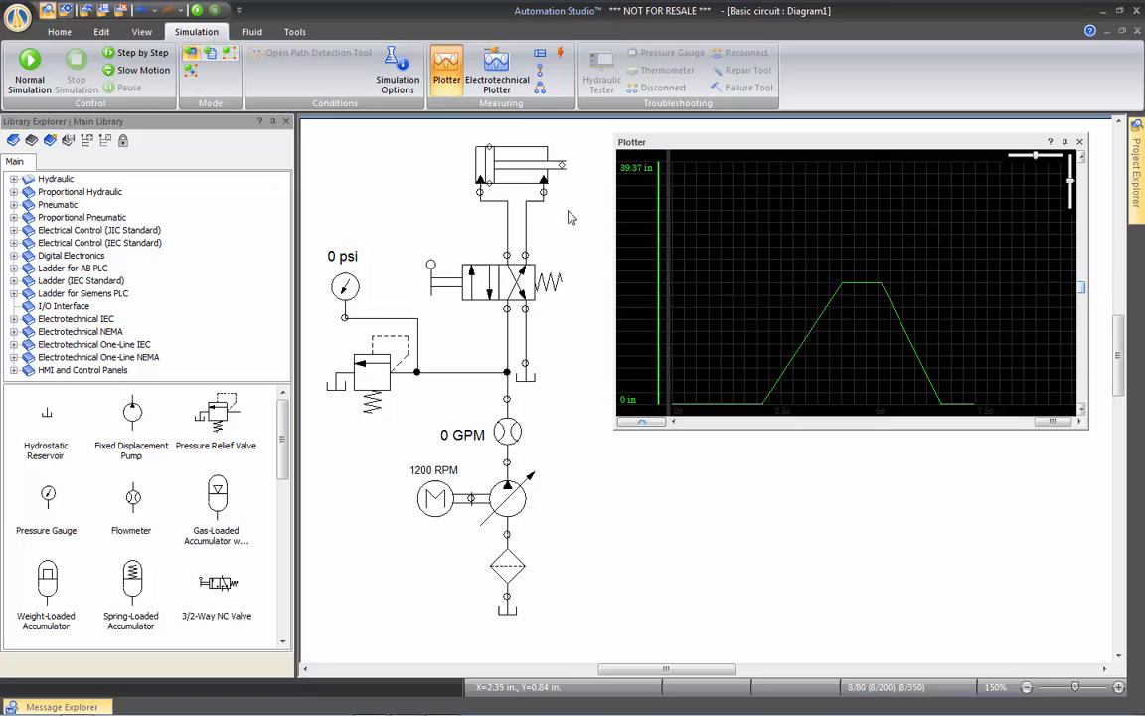
# Select the double-acting cylinder symbol at the top of the circuit.
pyautogui.click(512, 174)
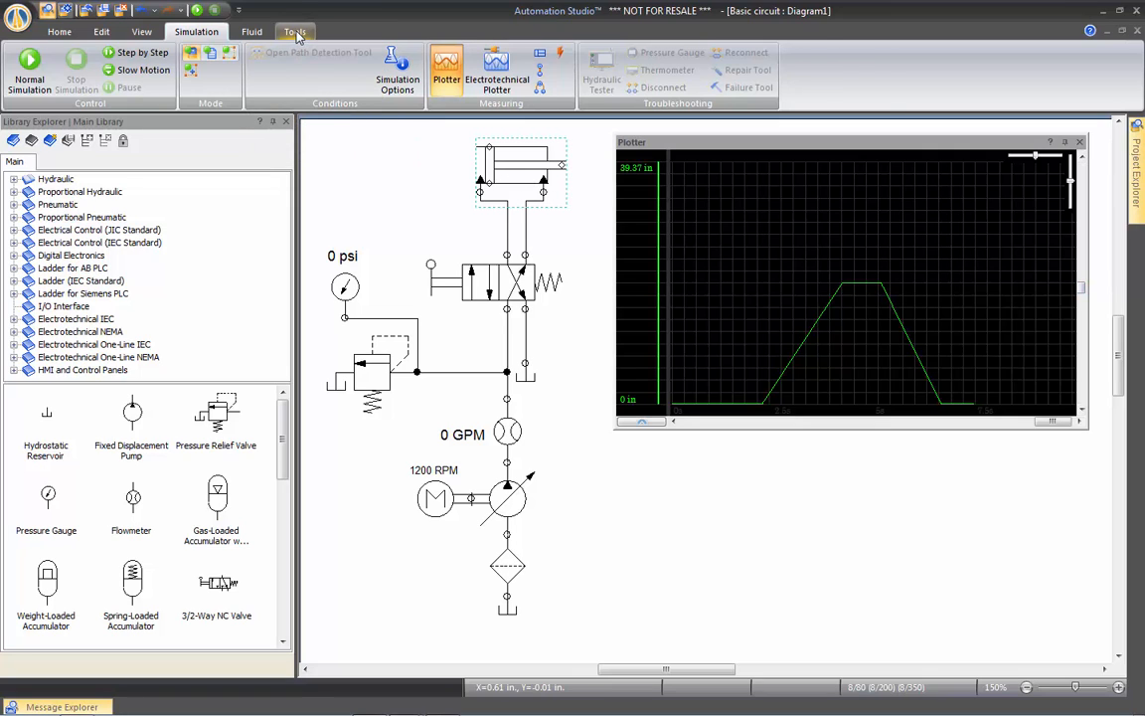
# Open the Sizing Sheet Manager's Extend Time sheet, showing a 2.7567 s extend time.
pyautogui.click(294, 31)
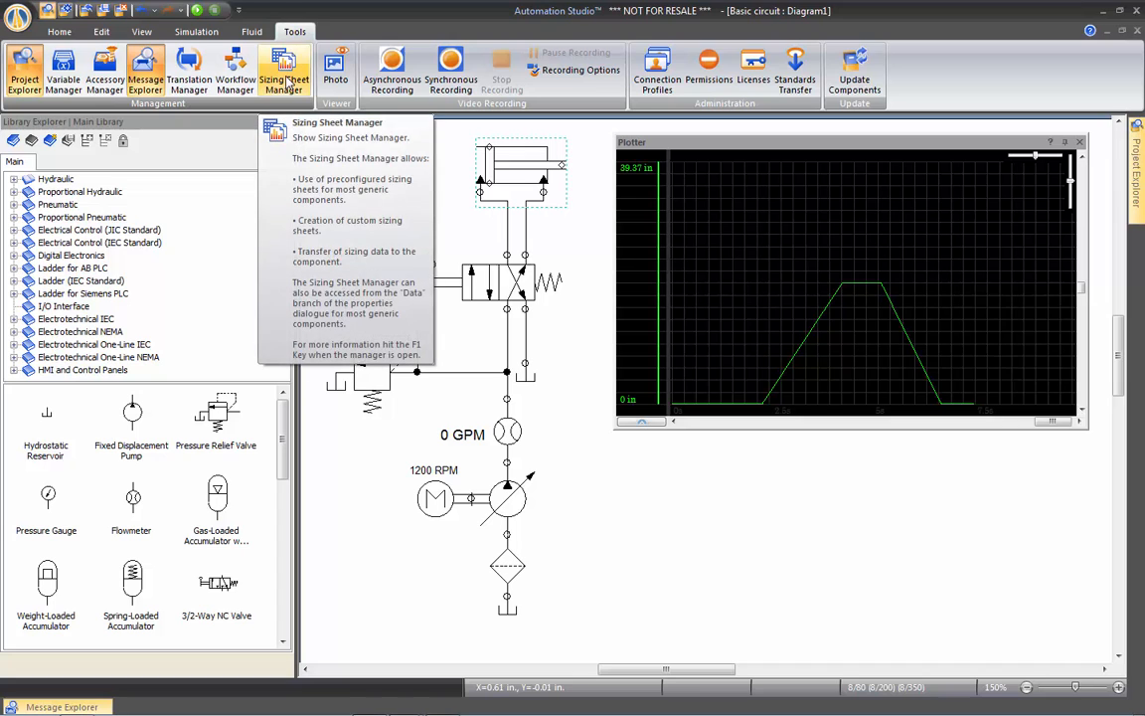
pyautogui.click(285, 70)
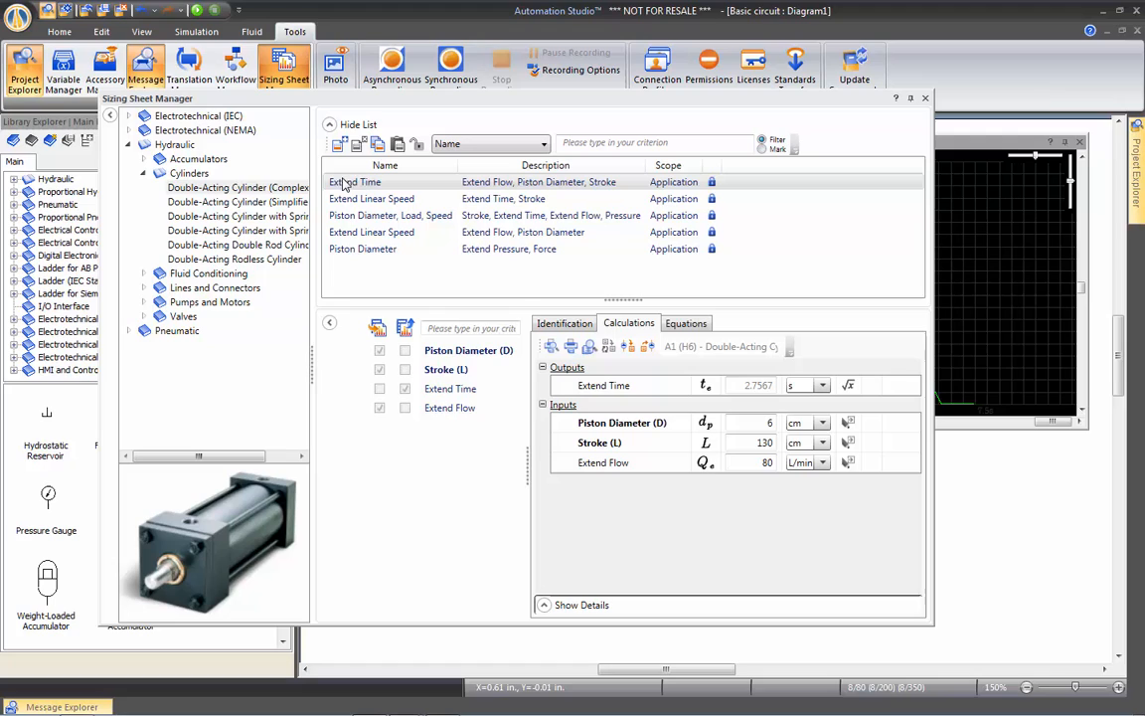
pyautogui.click(388, 232)
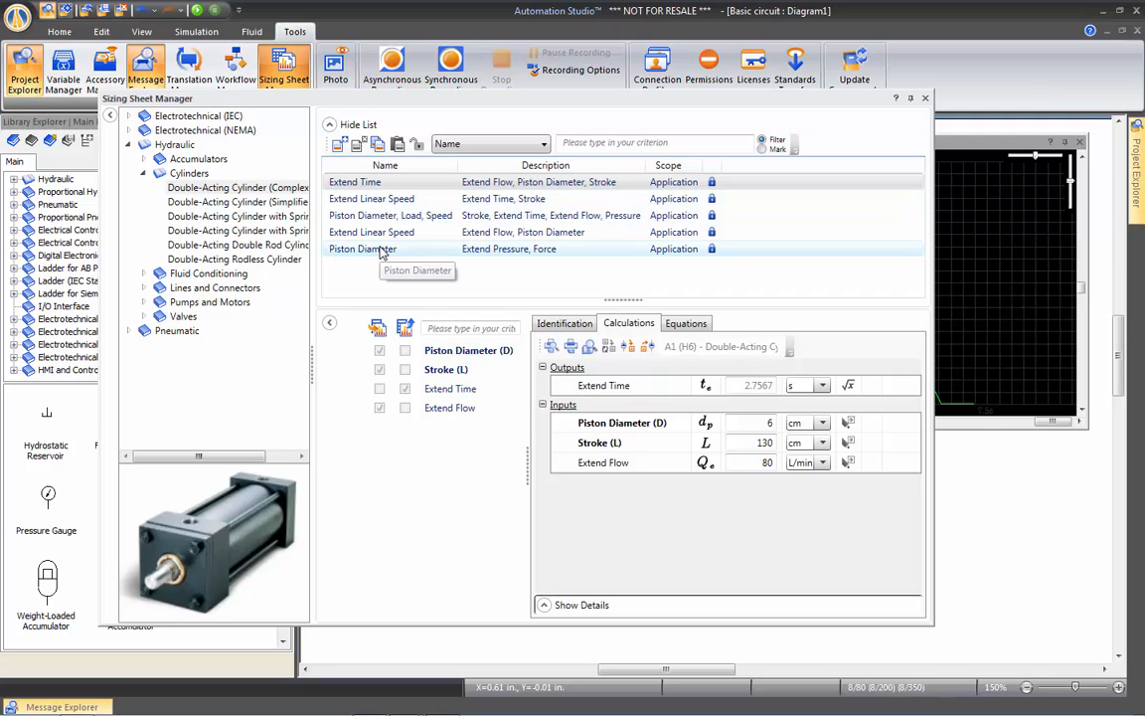
pyautogui.moveTo(148, 180)
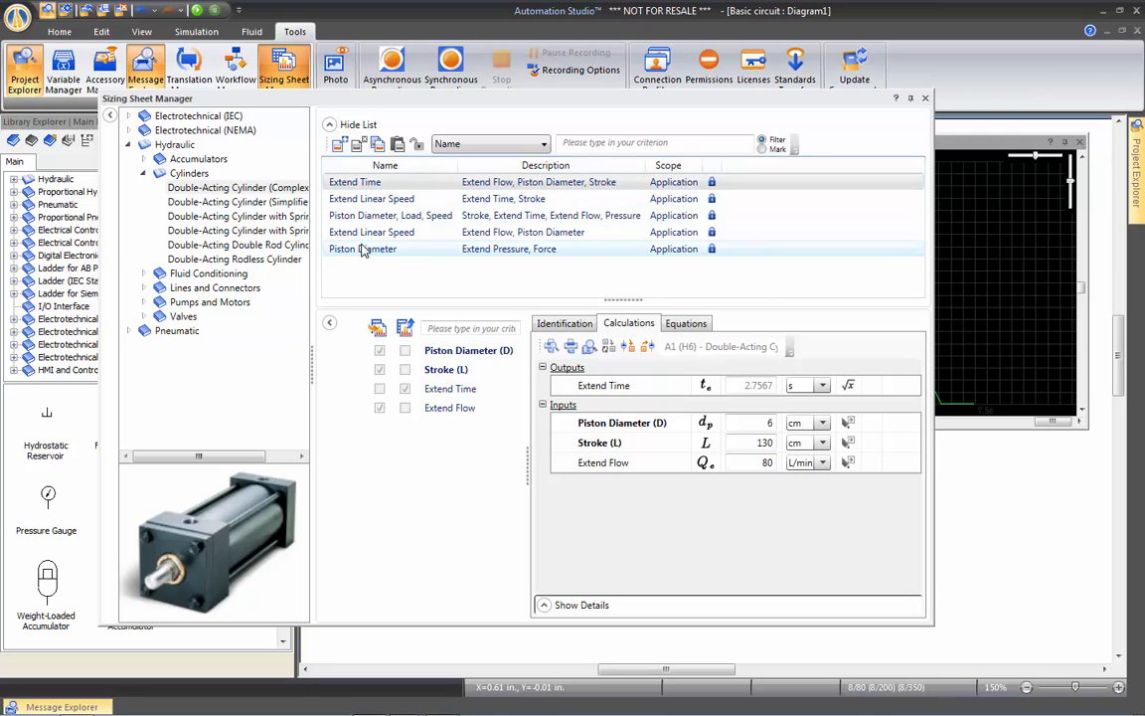
pyautogui.moveTo(362, 249)
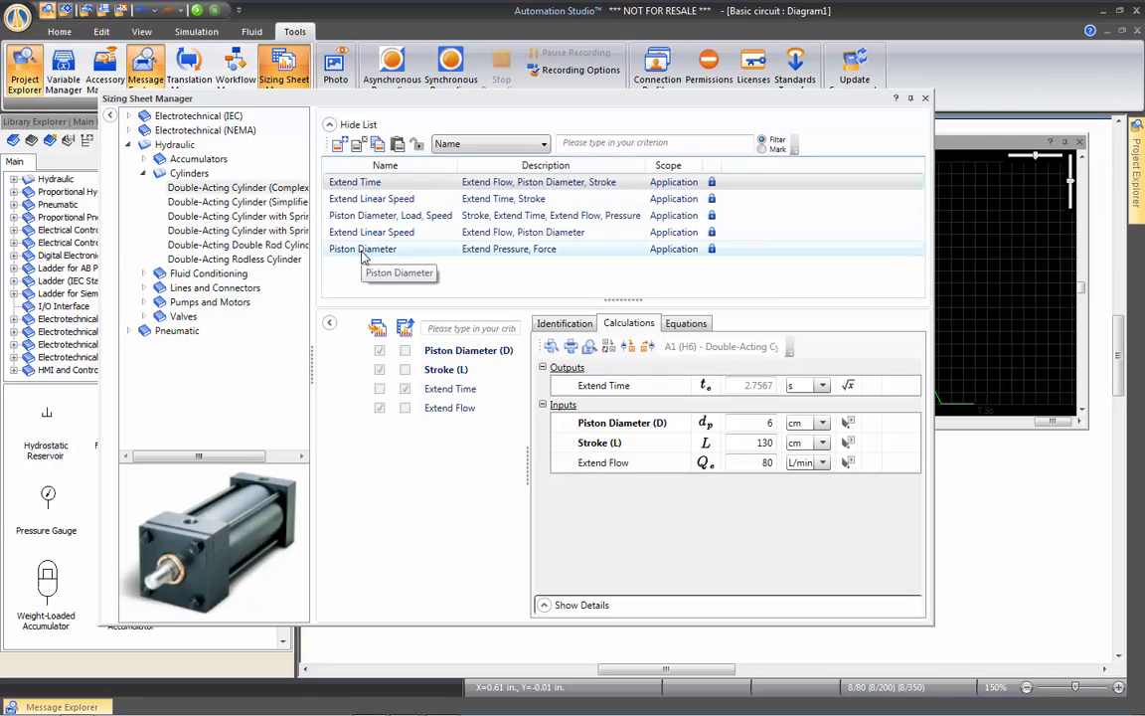
pyautogui.moveTo(340, 144)
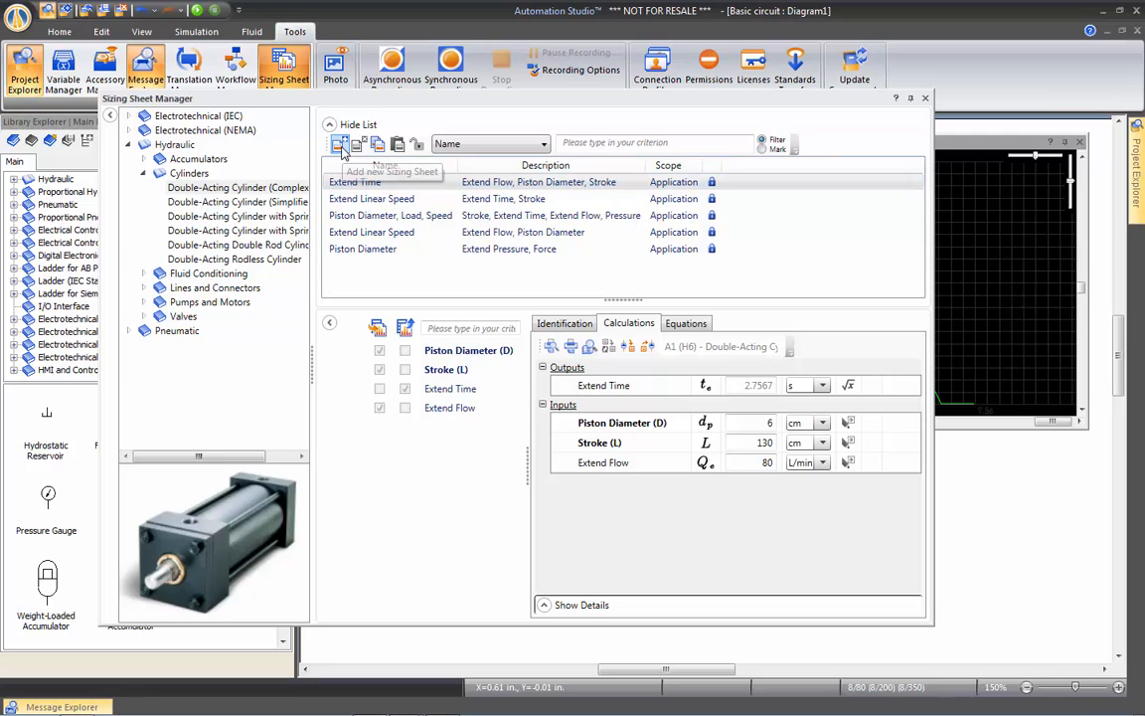
pyautogui.moveTo(340, 144)
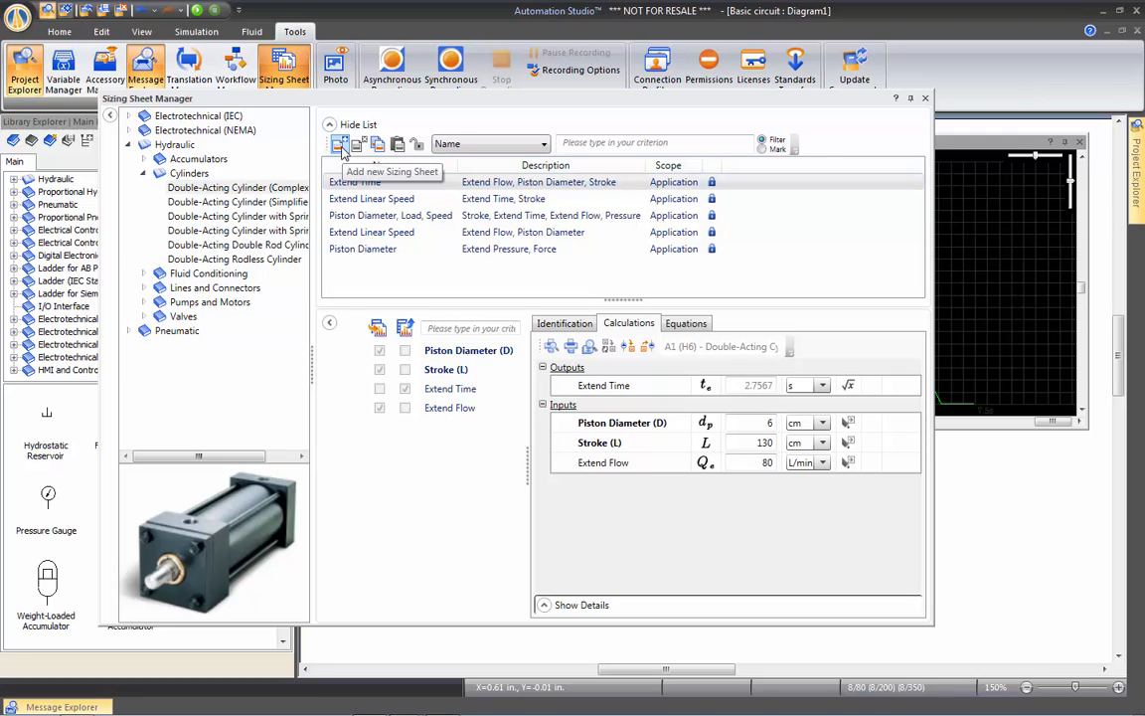
pyautogui.moveTo(537, 316)
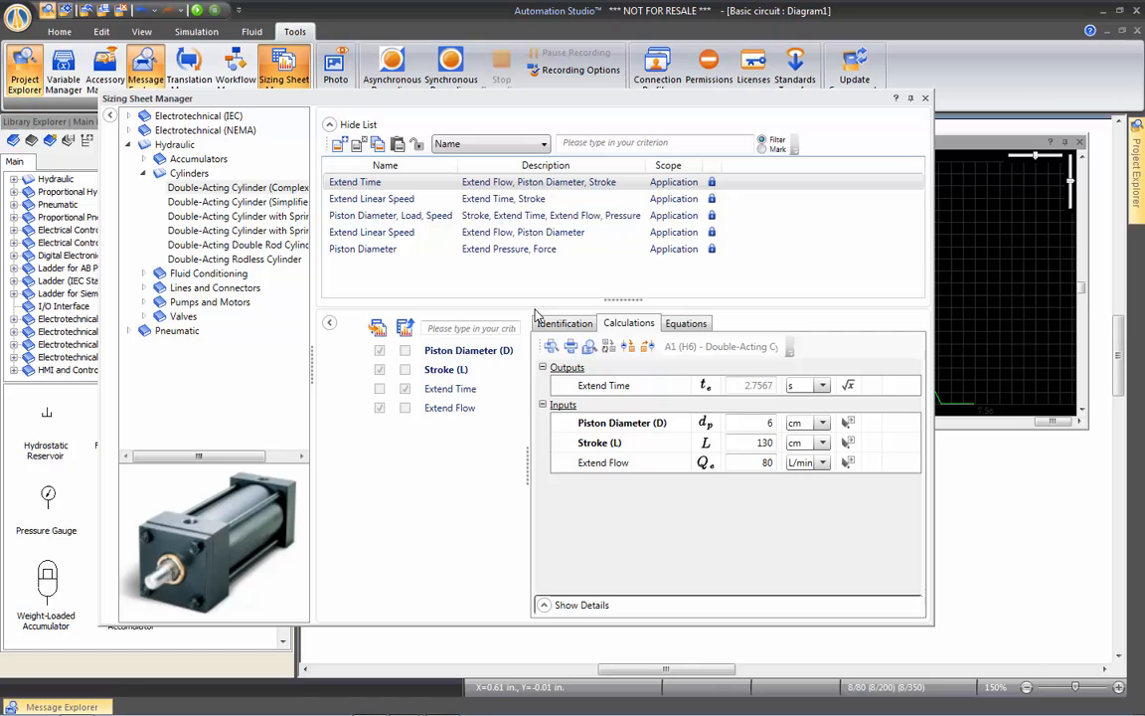
pyautogui.click(686, 322)
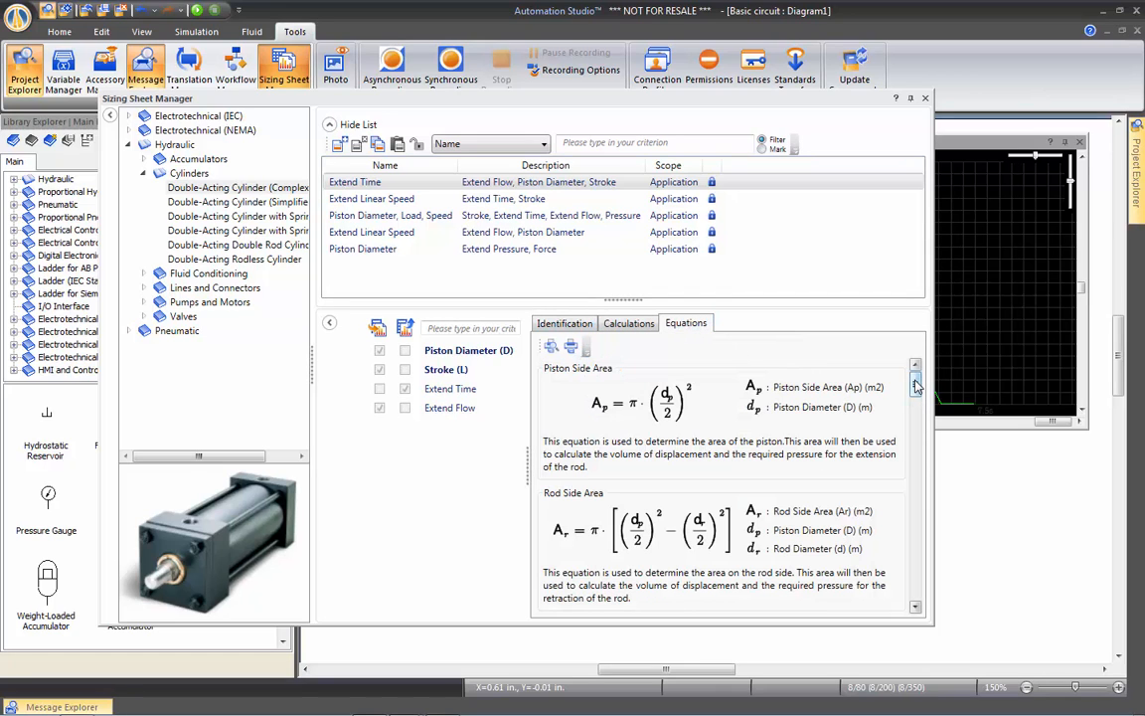
pyautogui.scroll(-3)
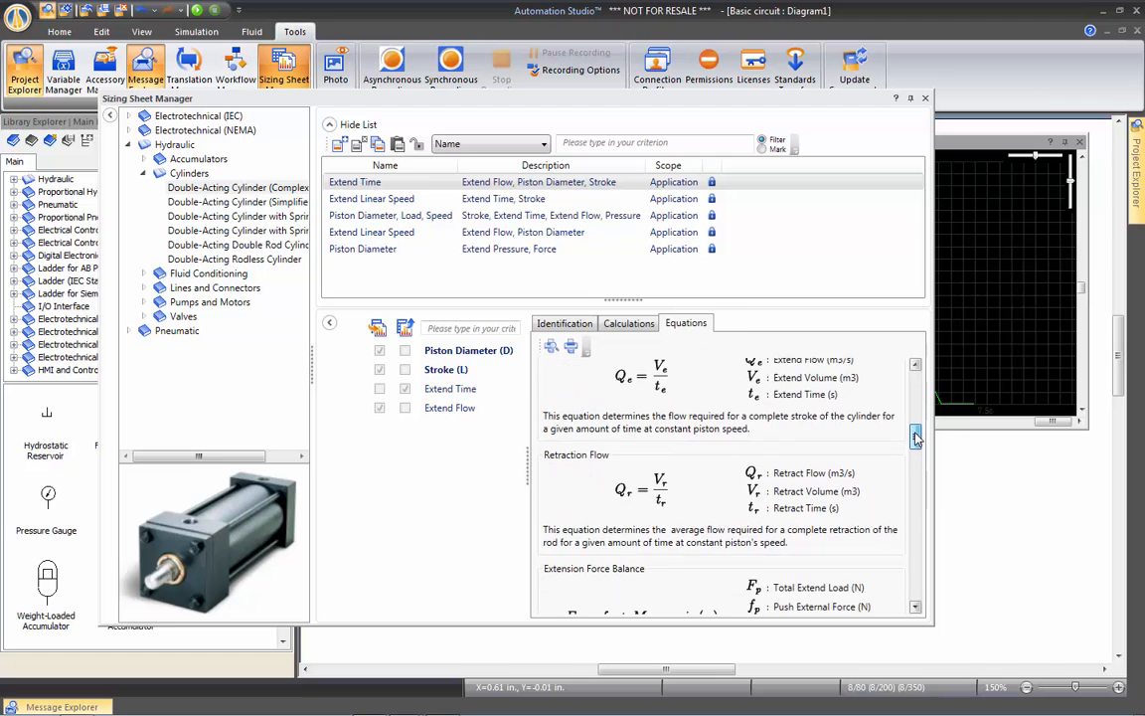
pyautogui.scroll(-3)
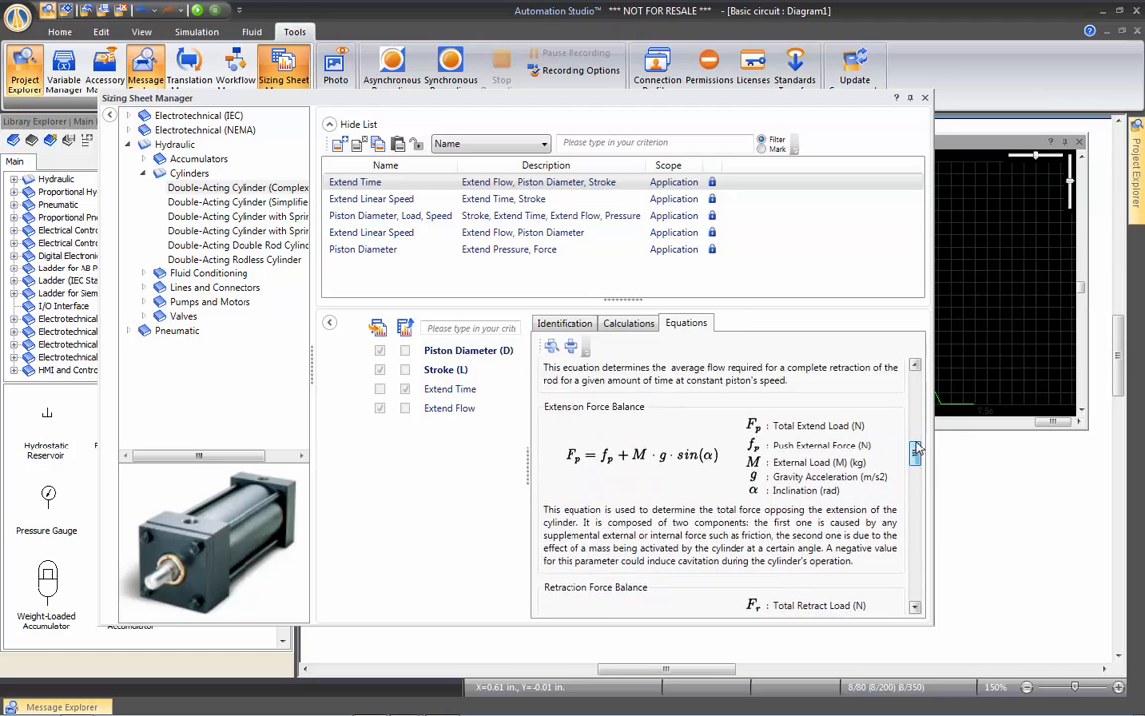
pyautogui.click(628, 323)
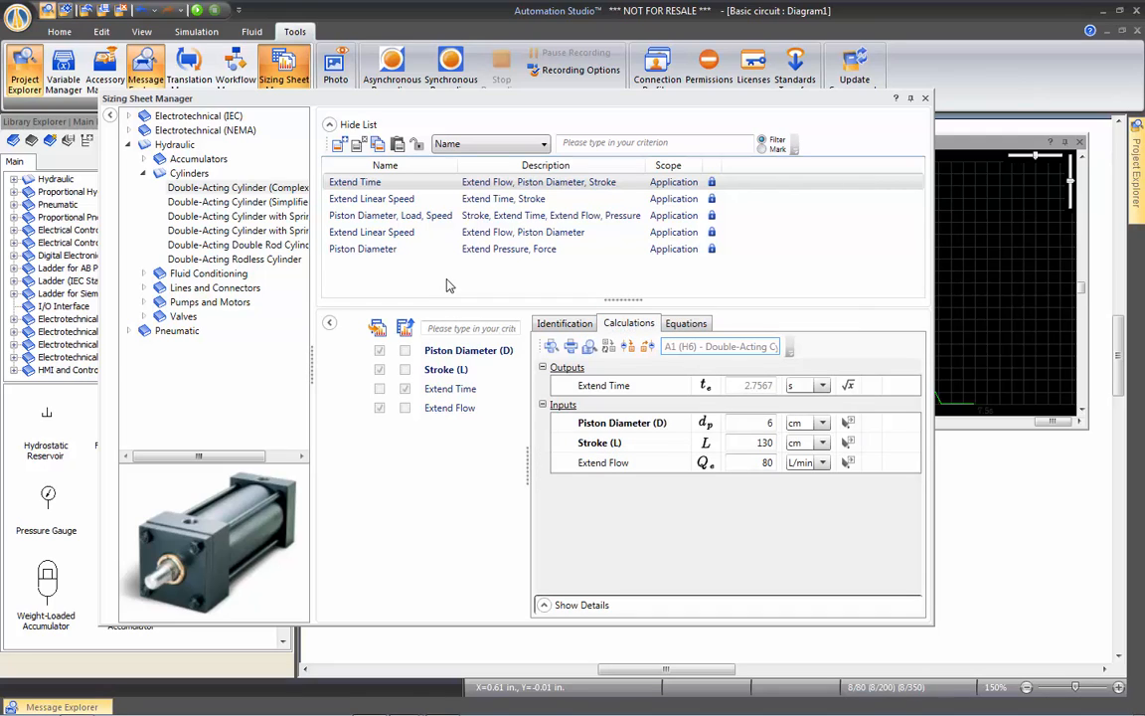
pyautogui.moveTo(341, 144)
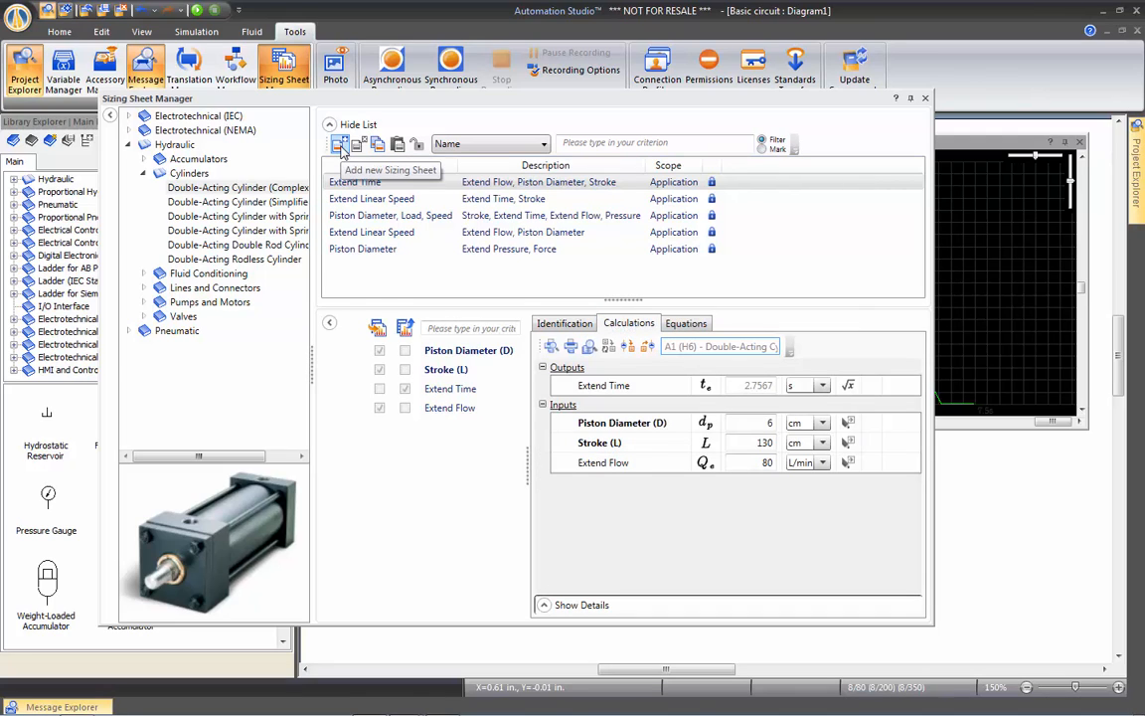
# Create a new project sizing sheet and name it 'Extended Flow'.
pyautogui.click(340, 143)
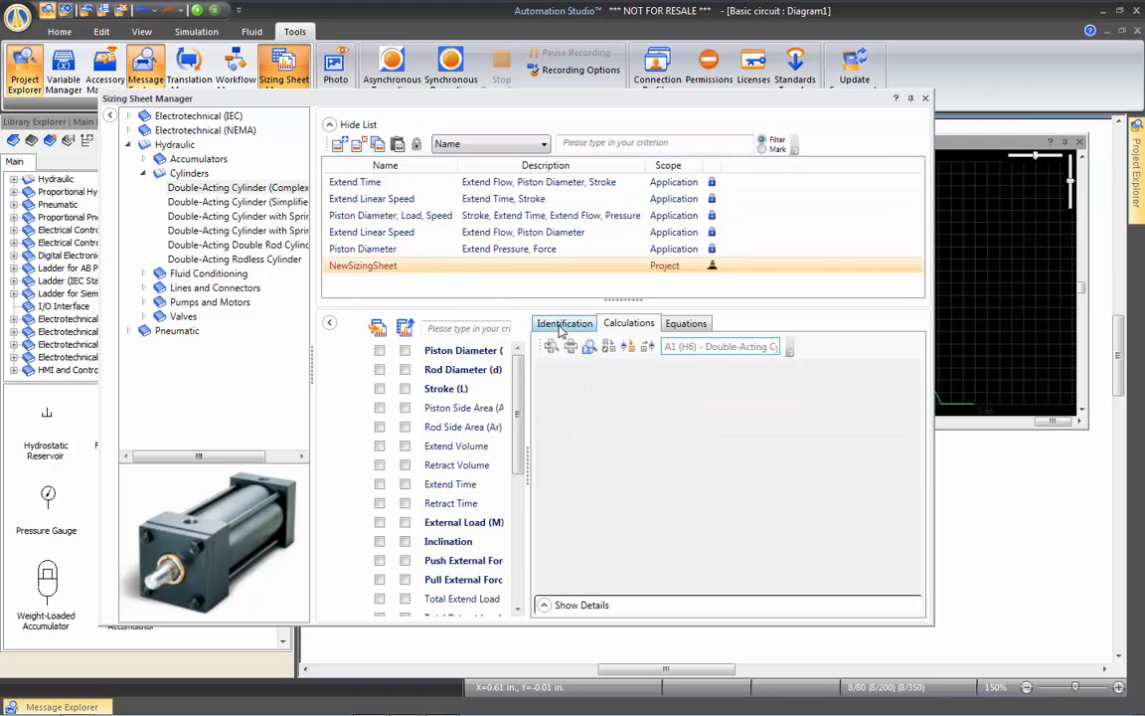
pyautogui.click(564, 322)
pyautogui.write('E')
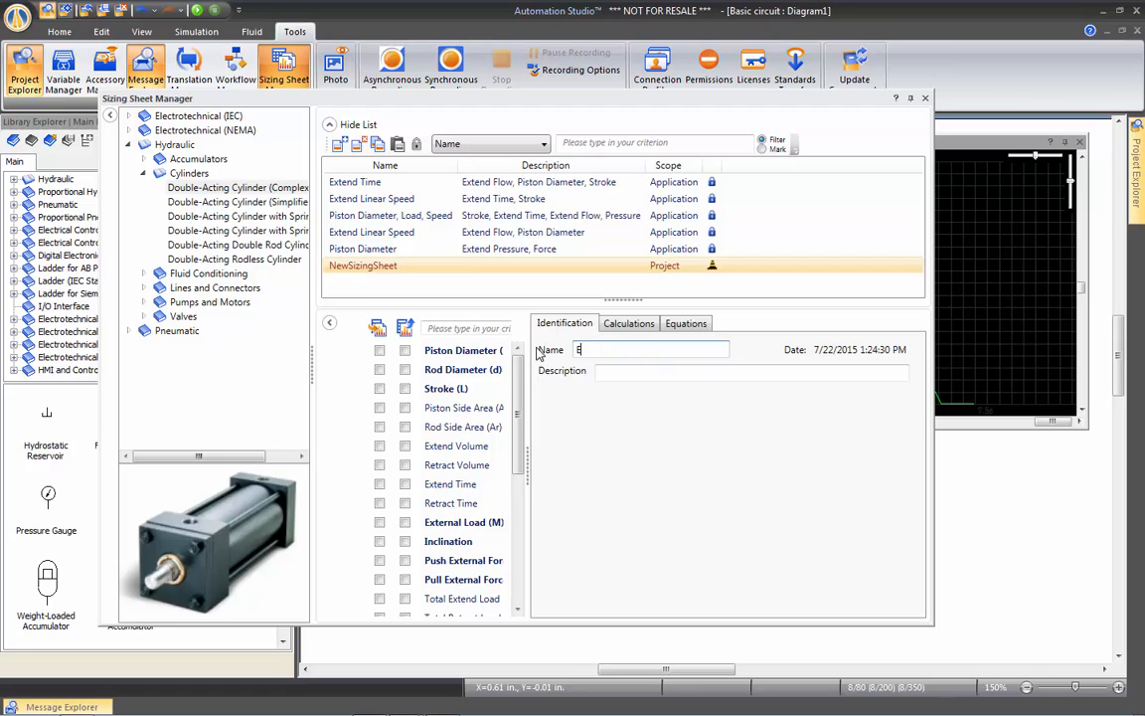
pyautogui.write('xtended Flow')
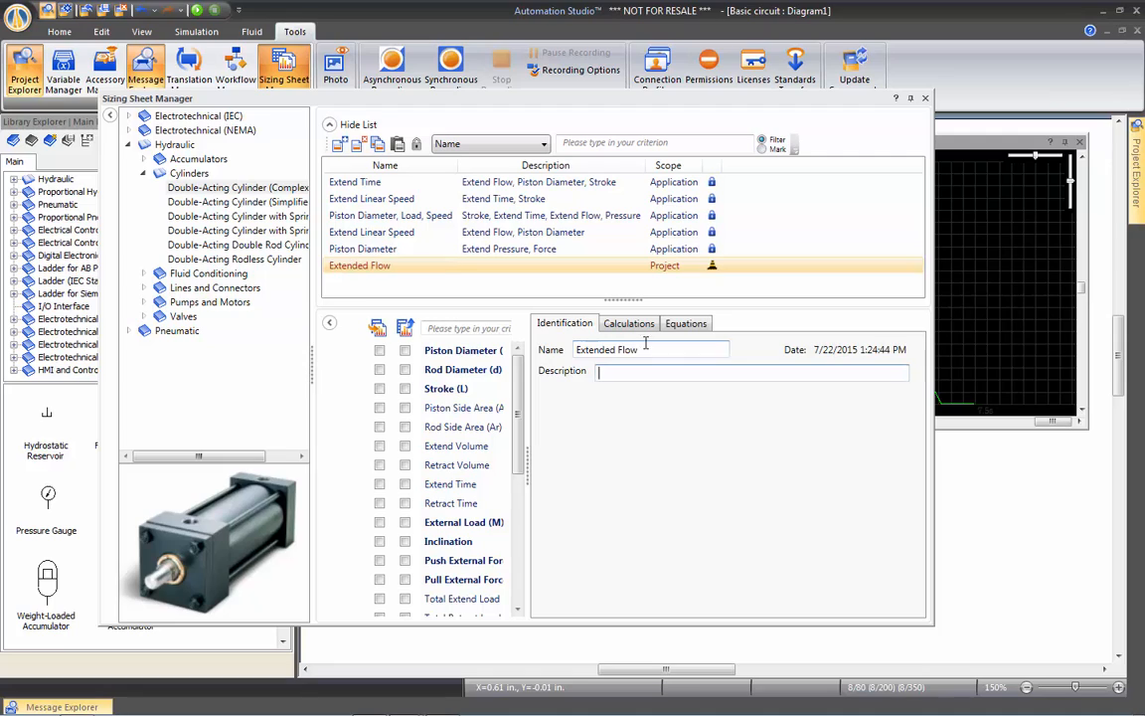
pyautogui.click(629, 322)
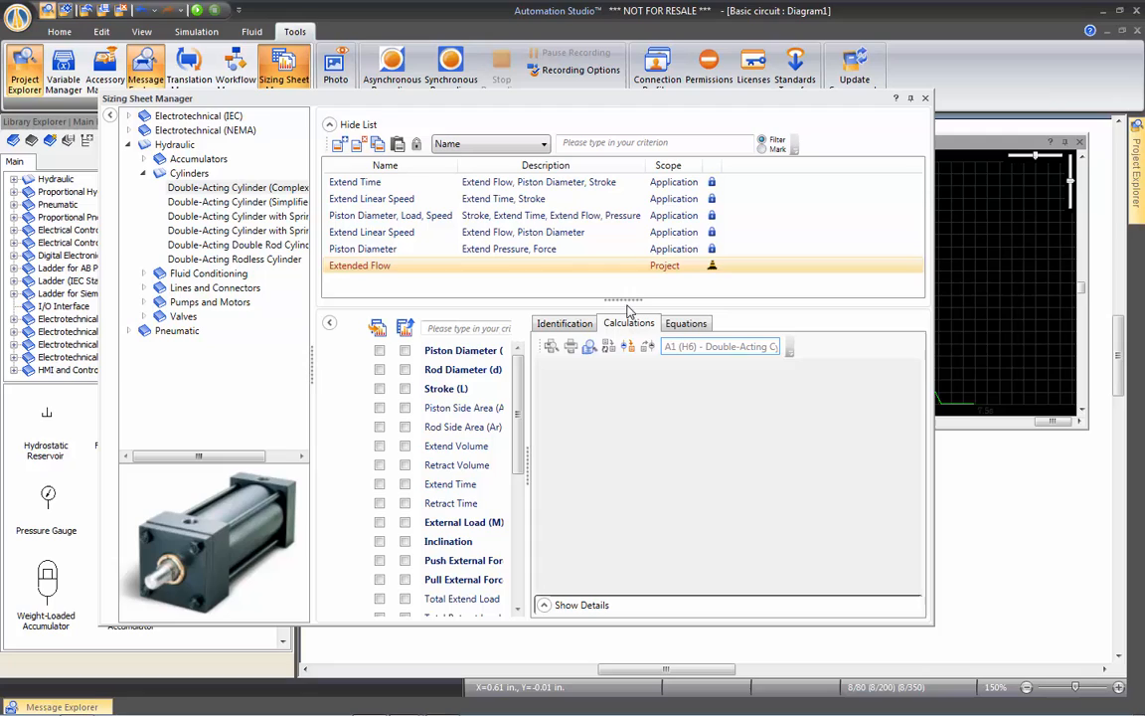
pyautogui.moveTo(546, 371)
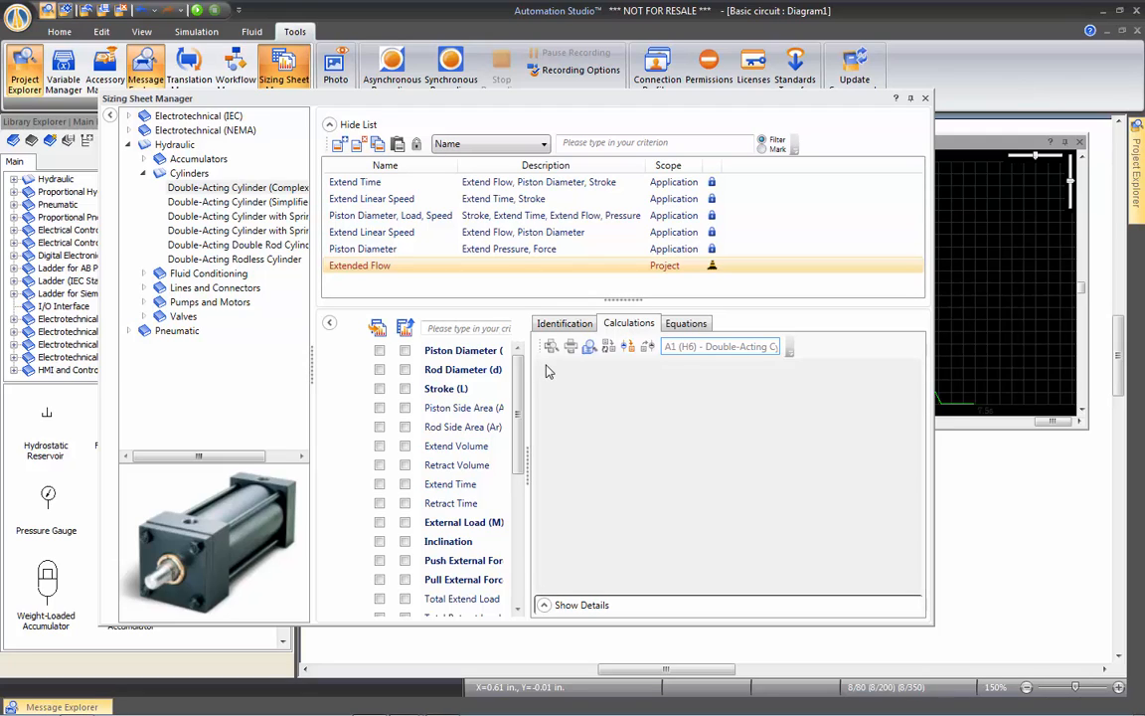
pyautogui.moveTo(395, 349)
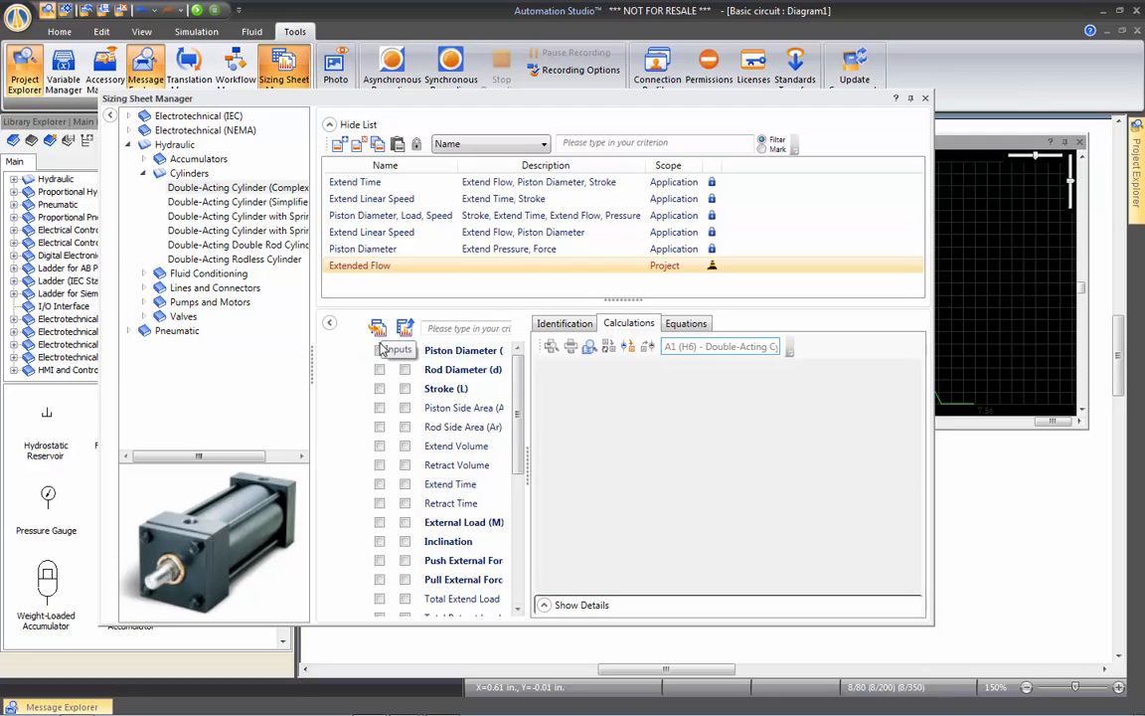
# Add Extend Flow as an output computed by the Extension Speed (ve·Ap) relation.
pyautogui.click(406, 327)
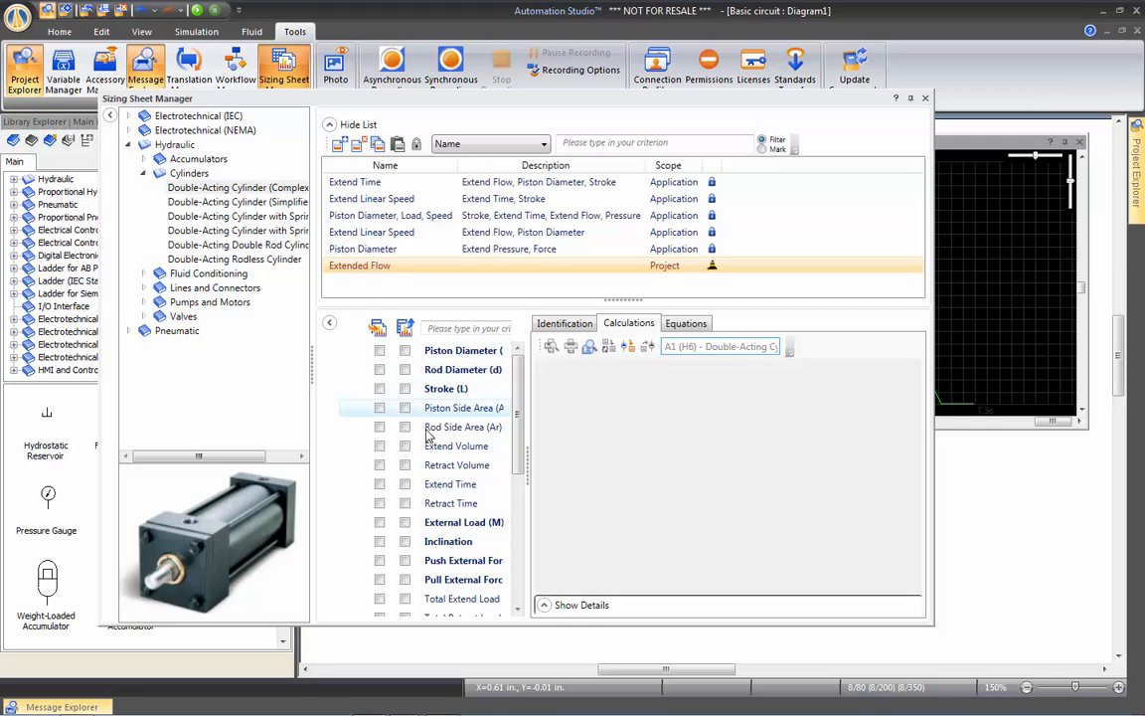
pyautogui.scroll(-3)
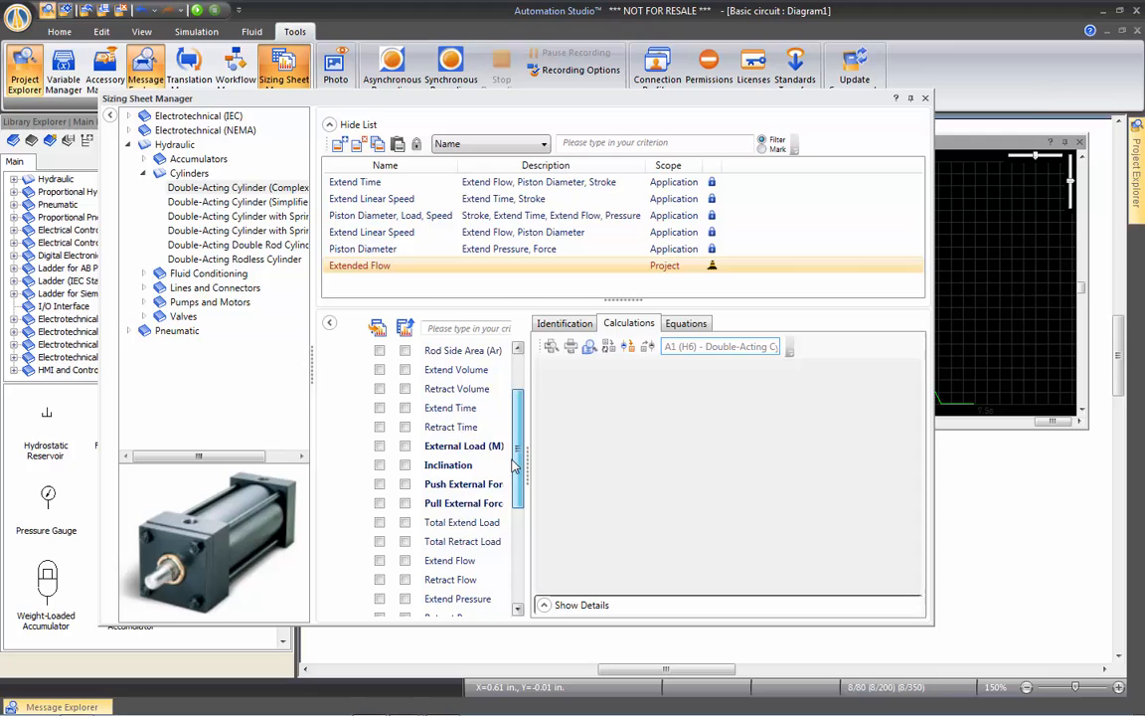
pyautogui.scroll(-3)
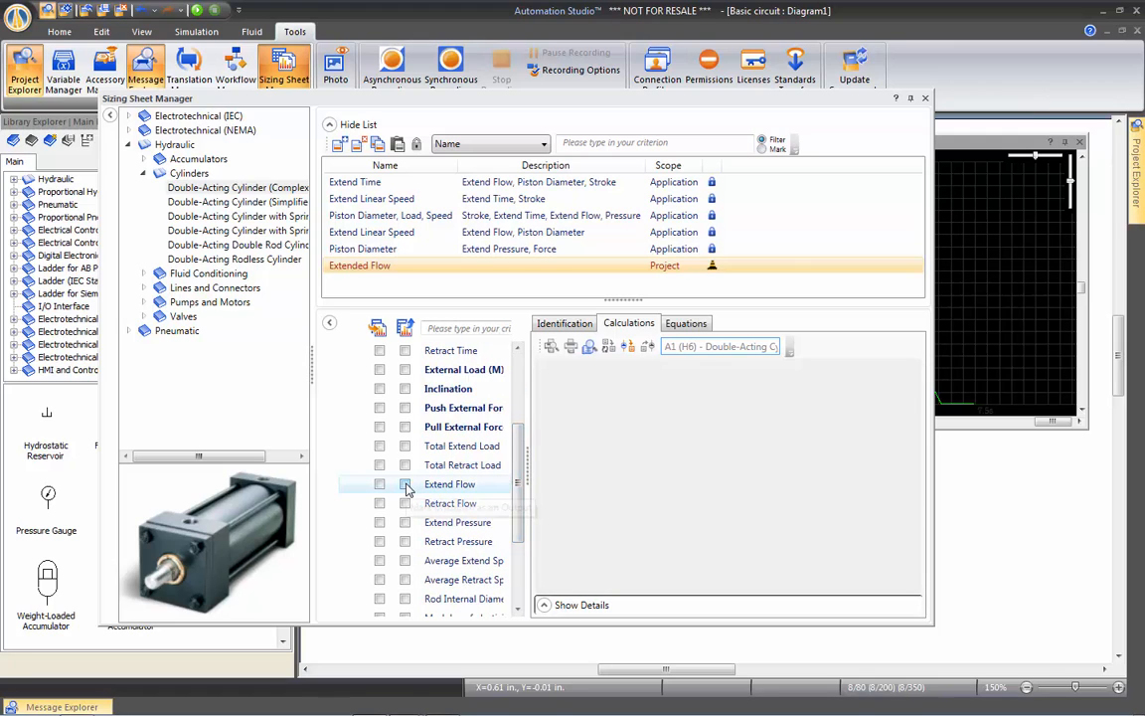
pyautogui.click(404, 485)
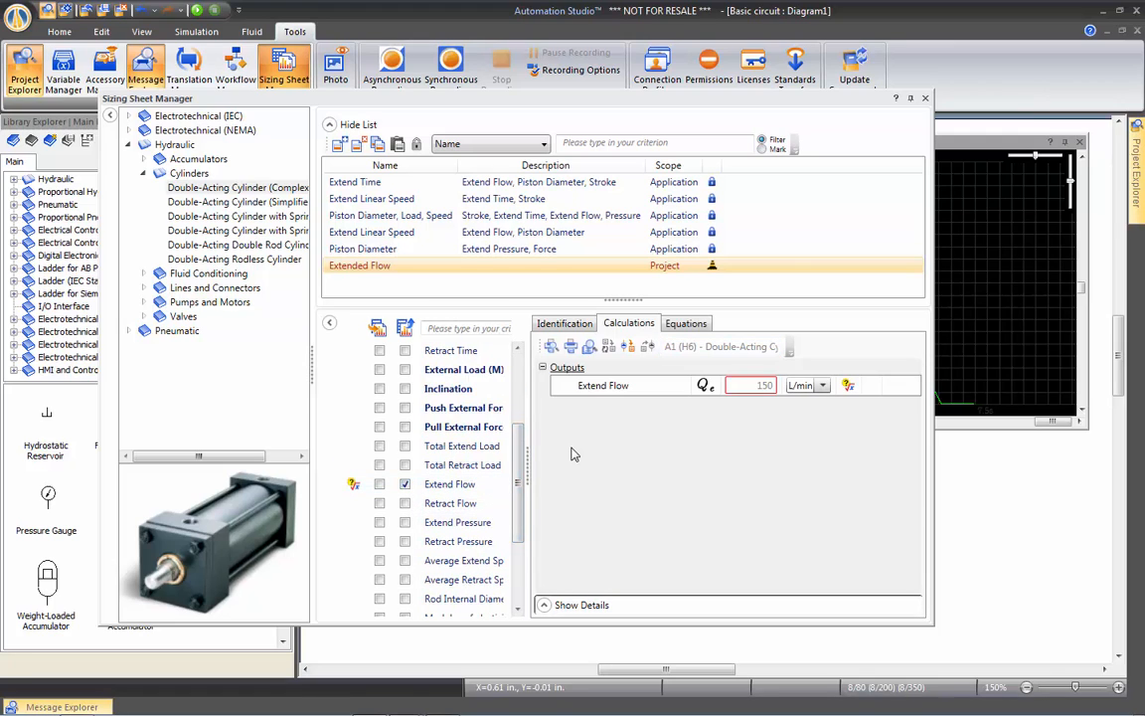
pyautogui.moveTo(642, 470)
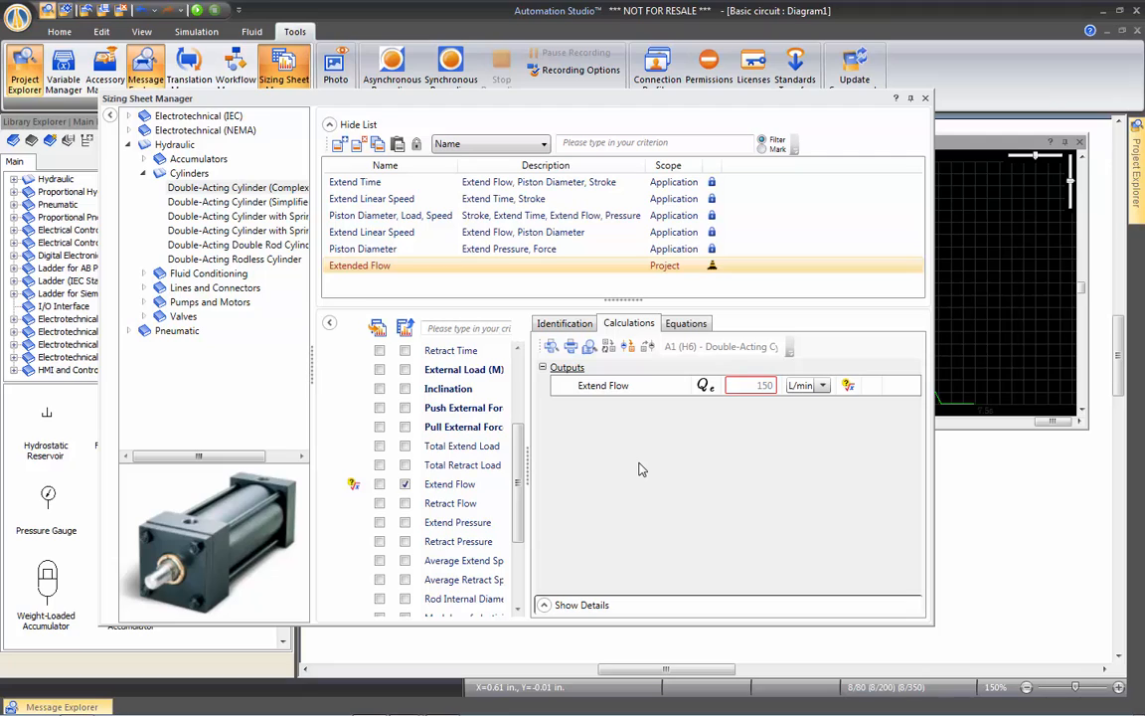
pyautogui.moveTo(832, 425)
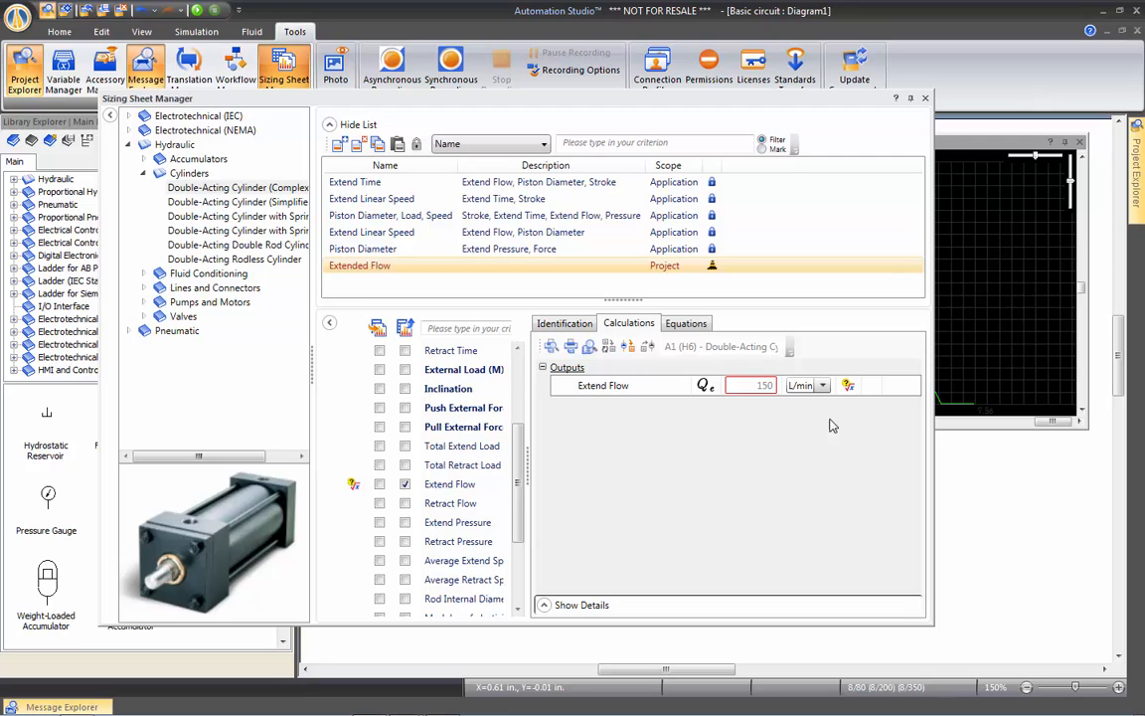
pyautogui.moveTo(847, 385)
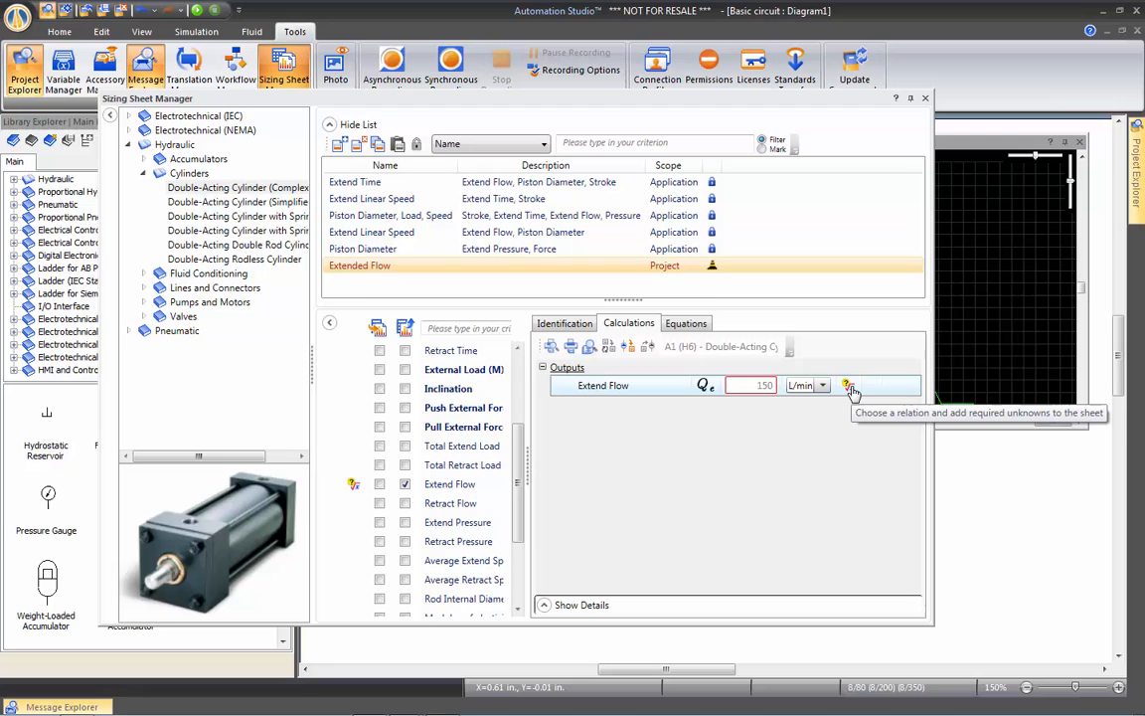
pyautogui.click(846, 385)
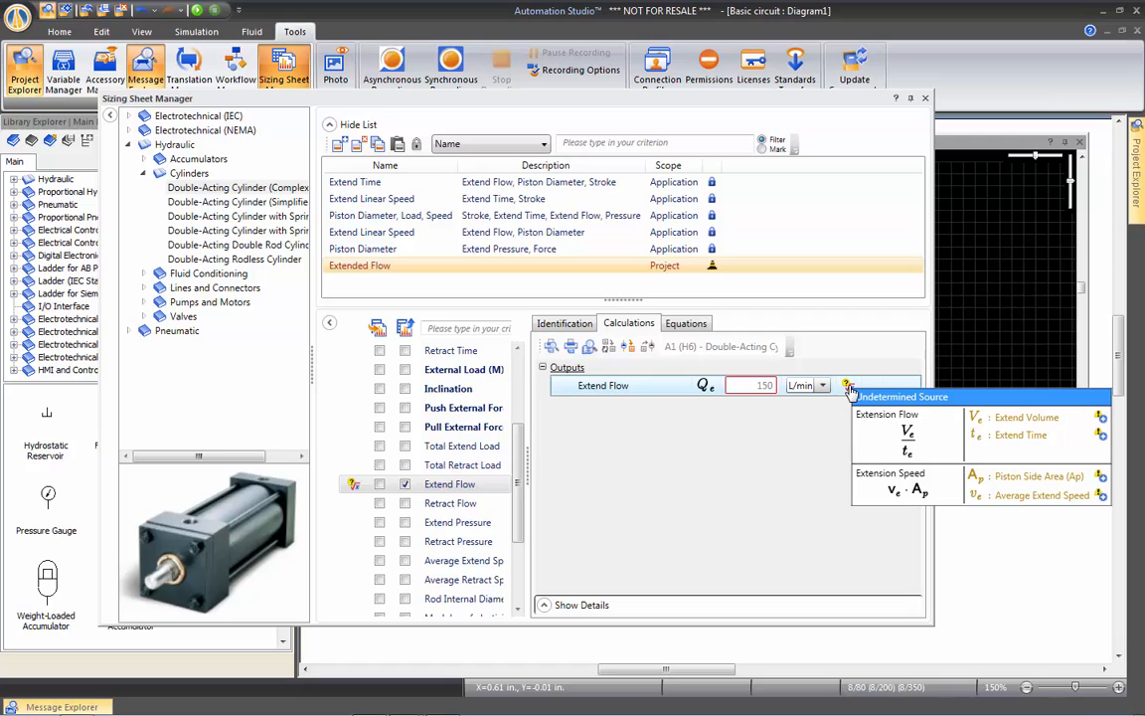
pyautogui.moveTo(870, 395)
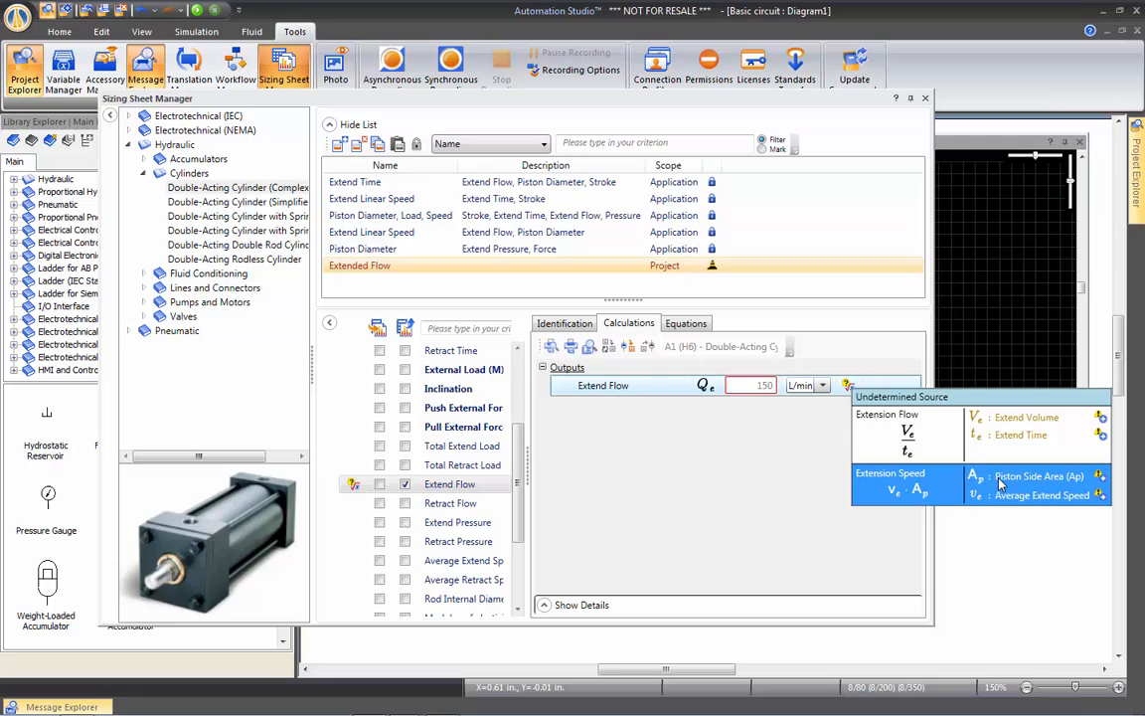
pyautogui.click(915, 485)
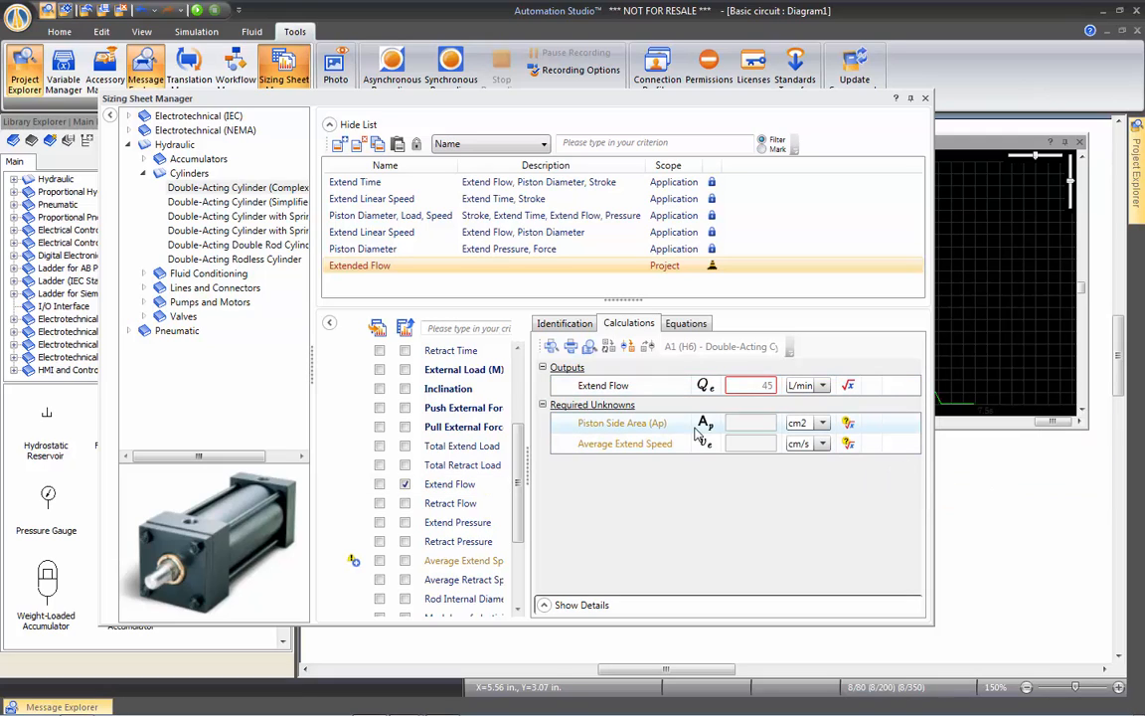
pyautogui.moveTo(696, 435)
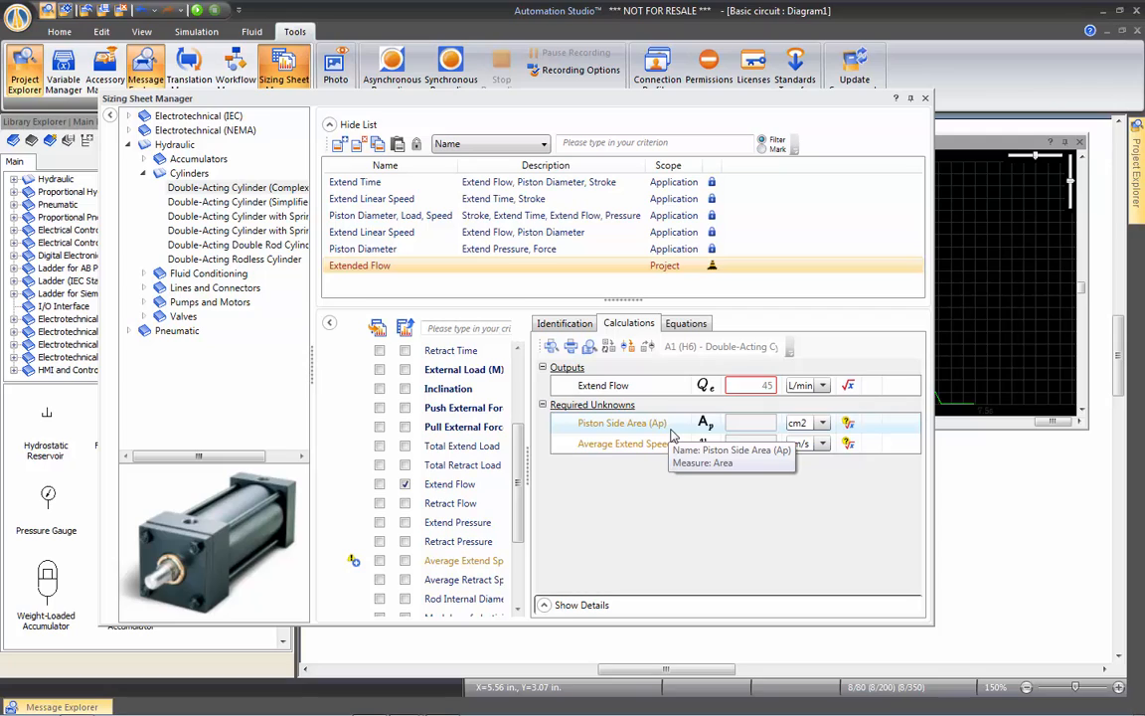
pyautogui.moveTo(666, 435)
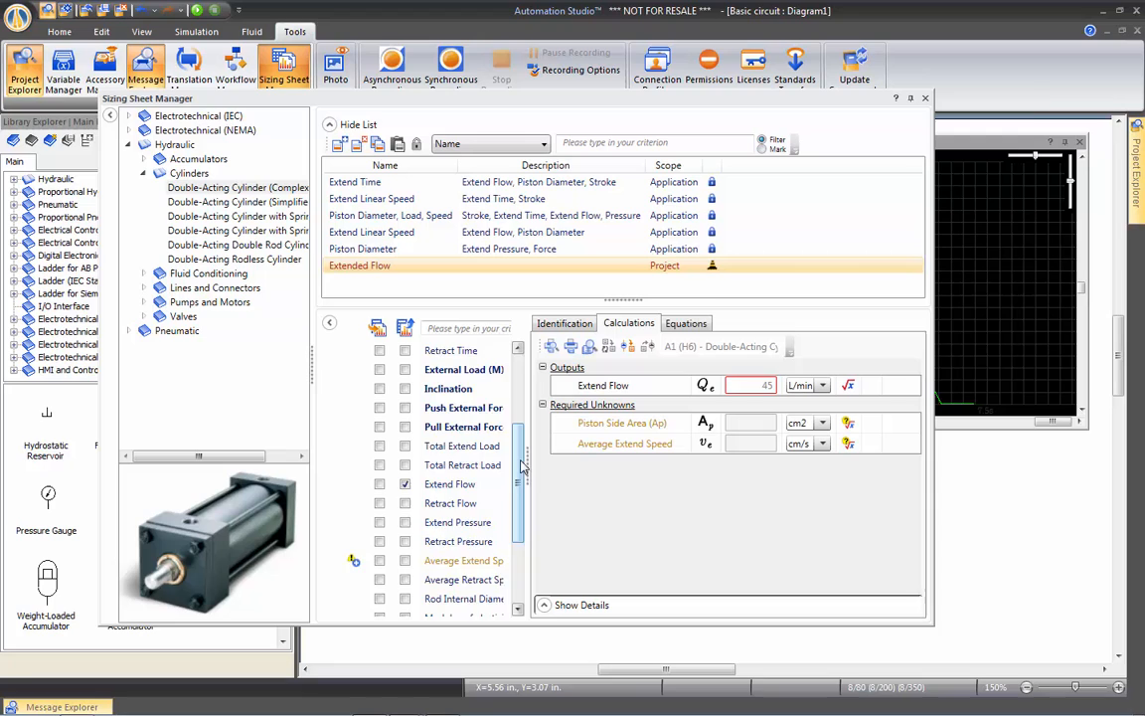
pyautogui.scroll(3)
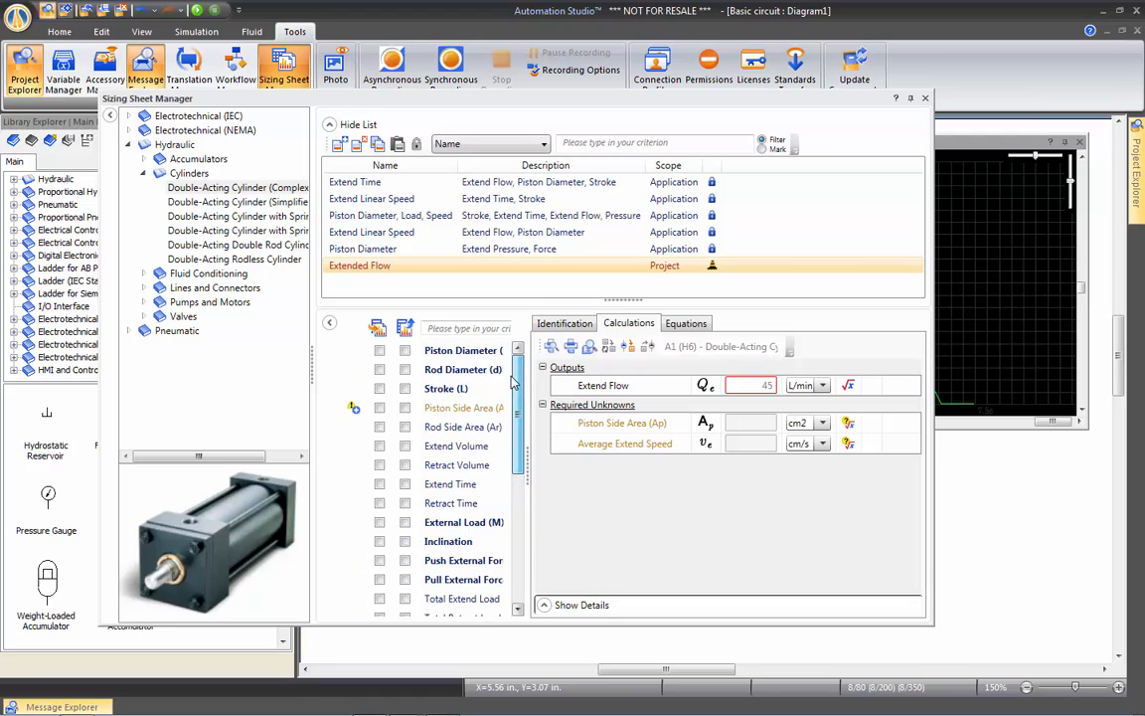
pyautogui.moveTo(353, 409)
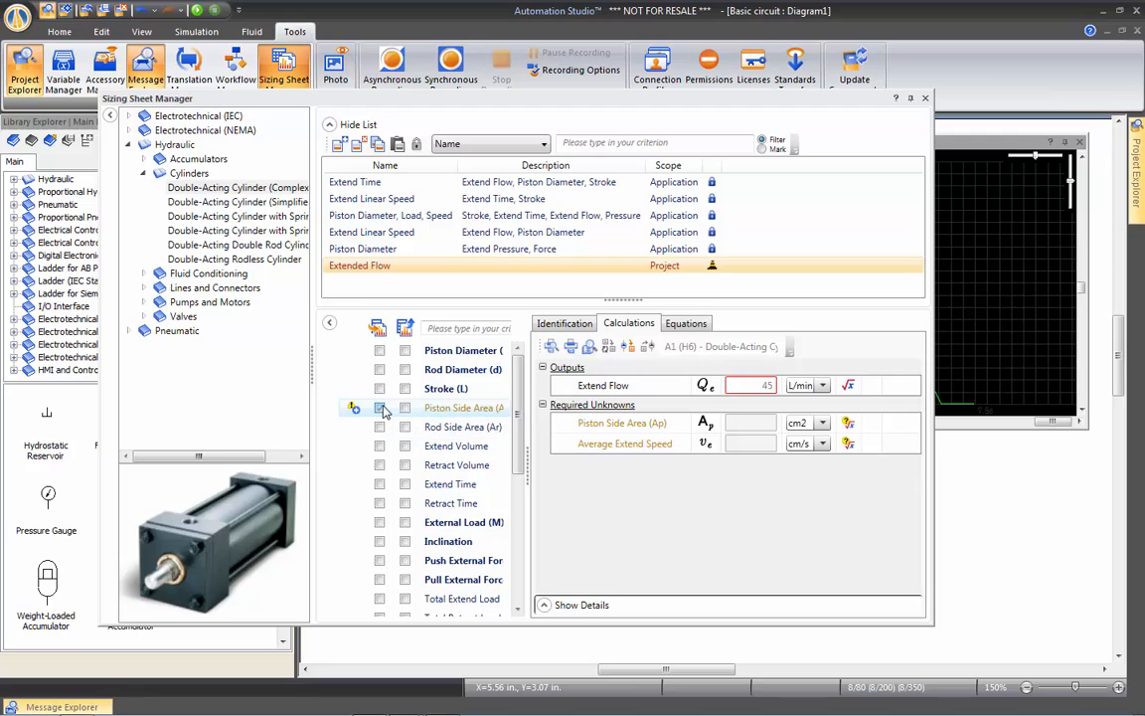
# Make Piston Side Area a 75 cm² input and derive Average Extend Speed via L/te.
pyautogui.click(378, 407)
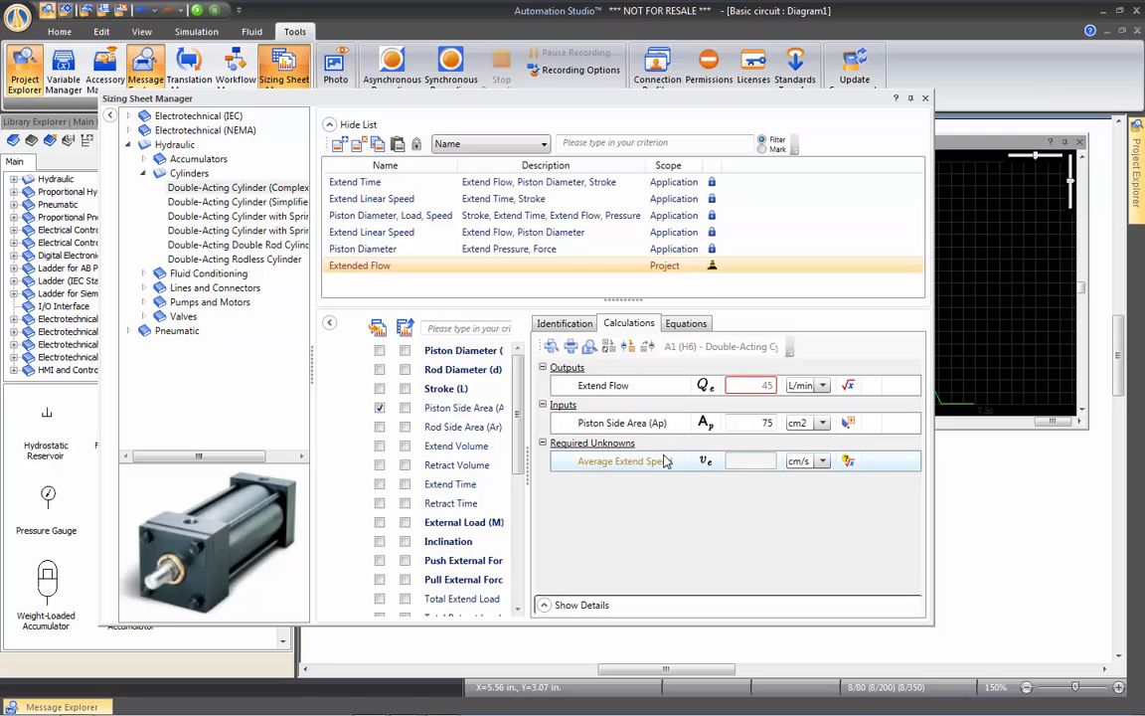
pyautogui.moveTo(720, 467)
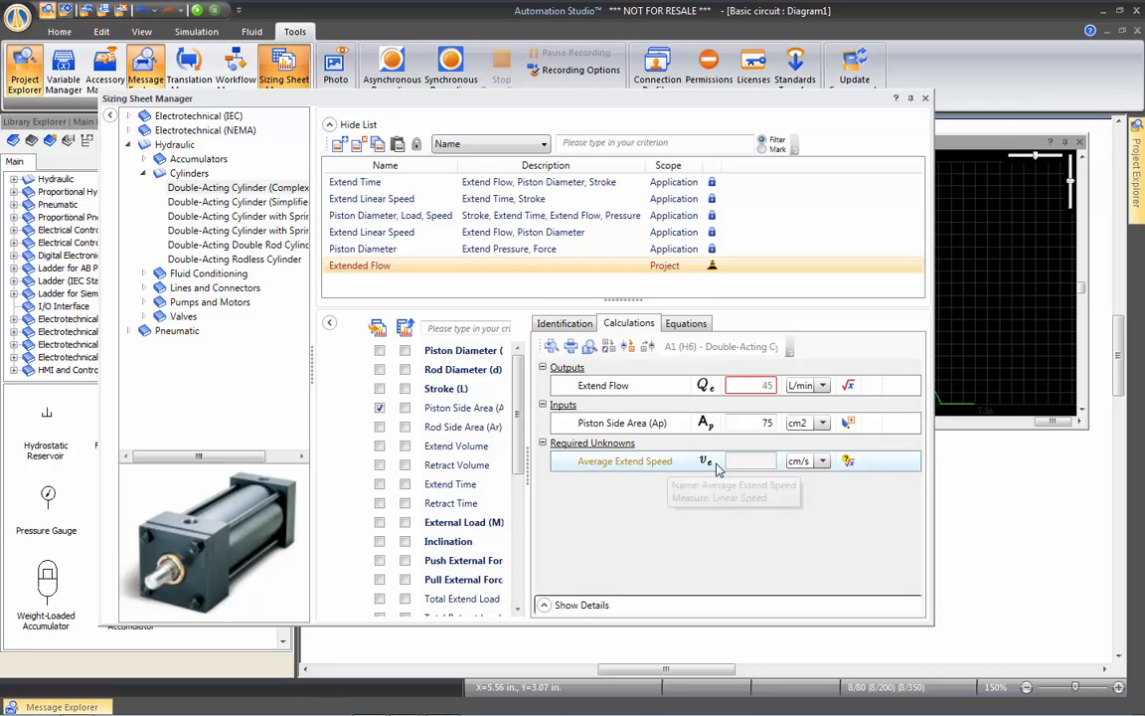
pyautogui.click(849, 460)
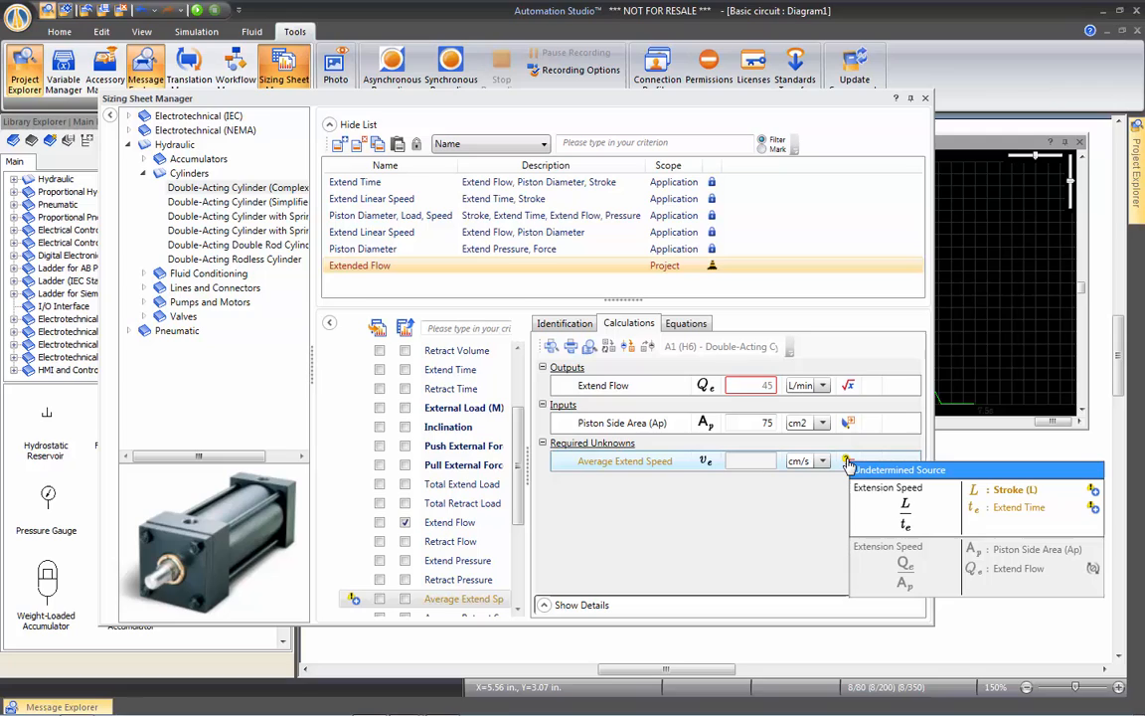
pyautogui.moveTo(860, 487)
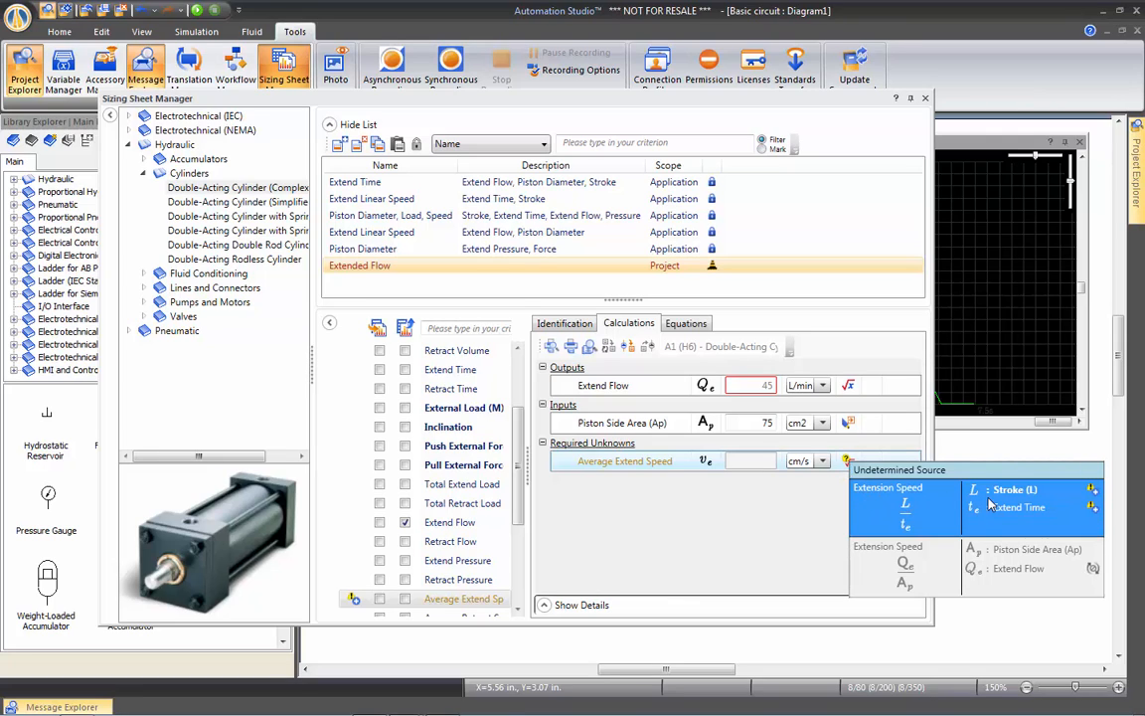
pyautogui.click(1014, 507)
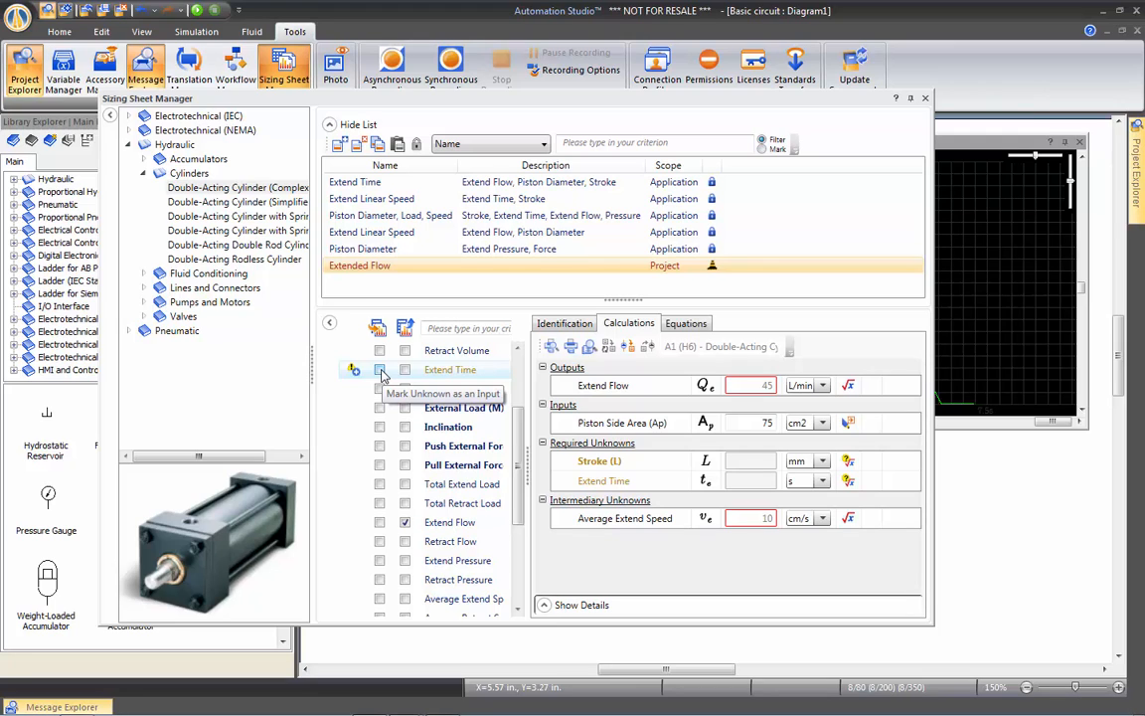
# Enter a 500 mm stroke and 7 s extend time, showing extend flow as 8.4912 GPM.
pyautogui.click(353, 369)
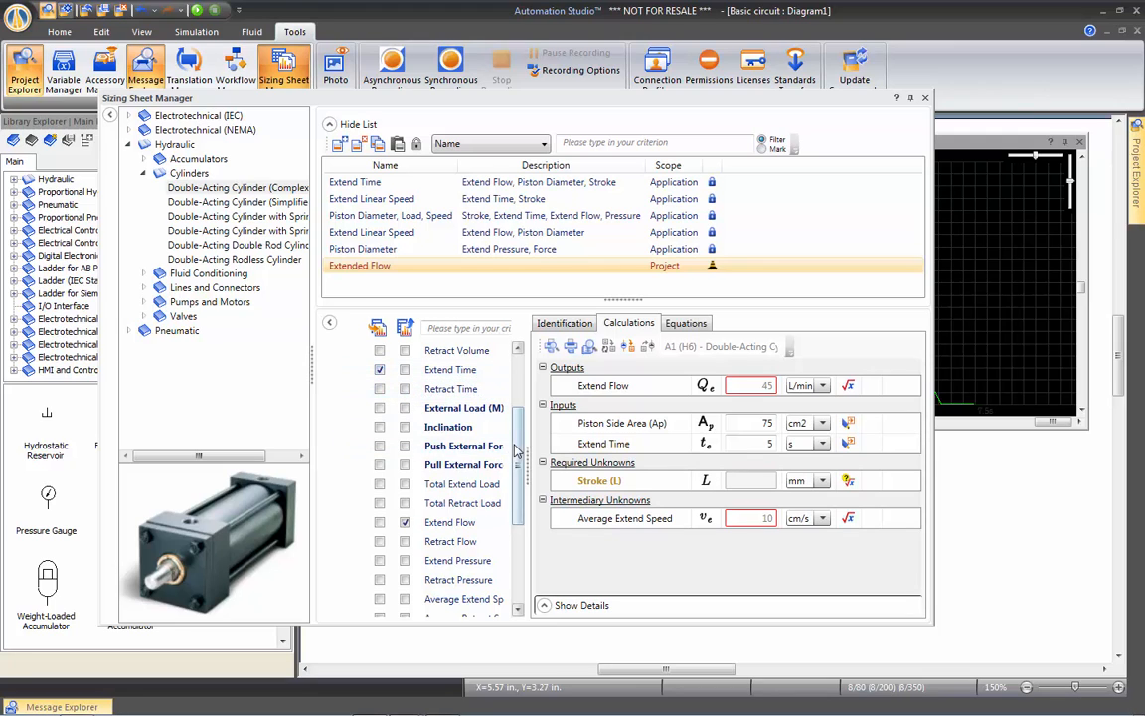
pyautogui.scroll(3)
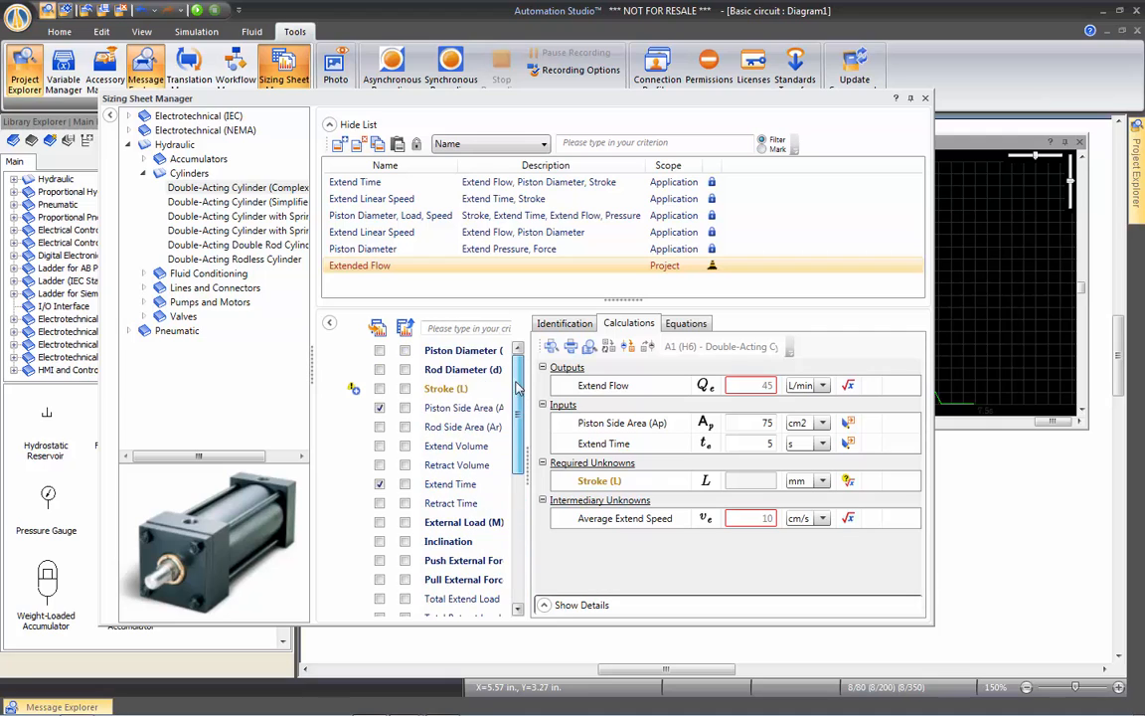
pyautogui.moveTo(379, 388)
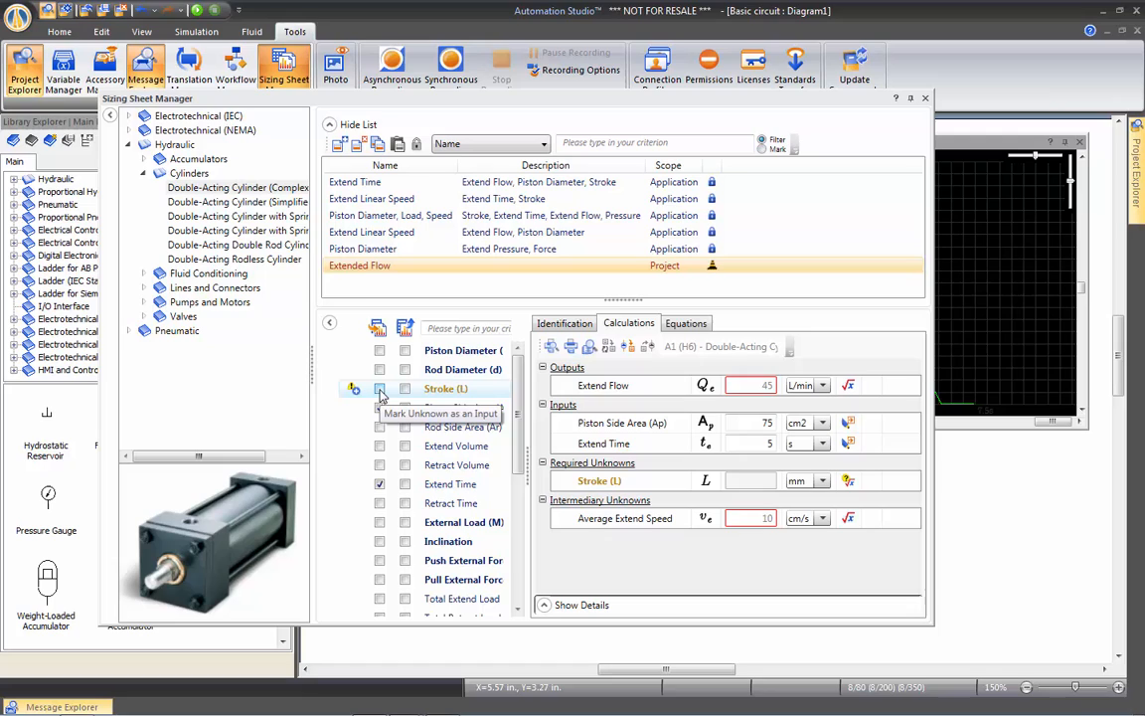
pyautogui.click(379, 388)
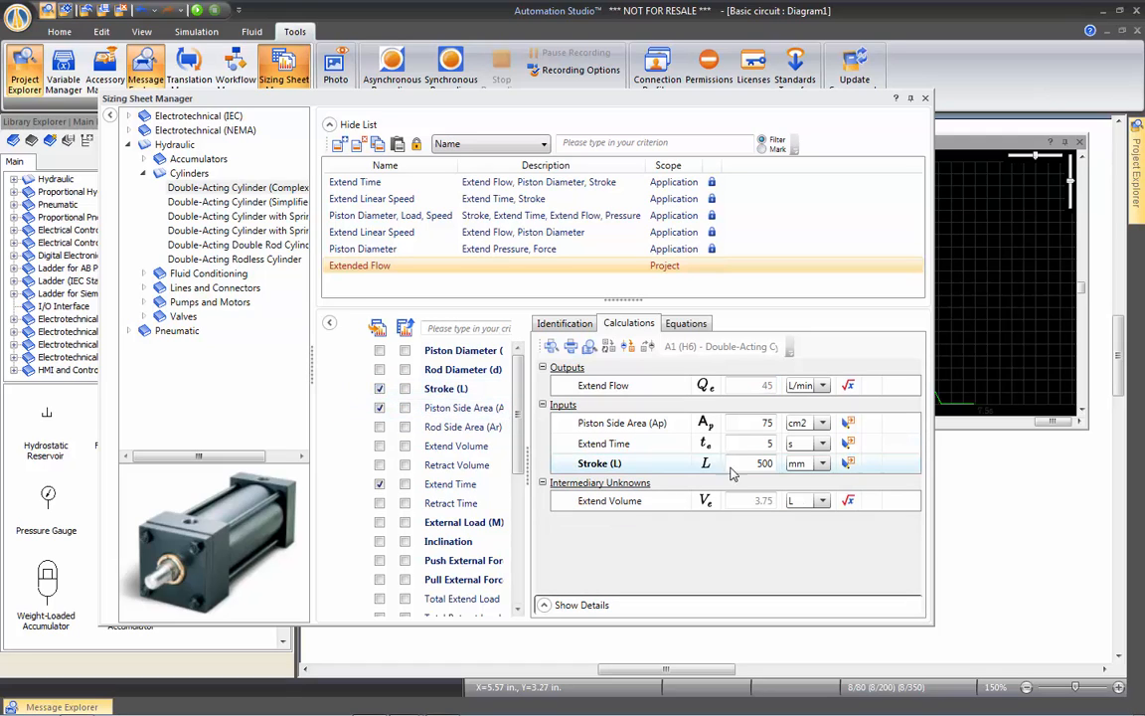
pyautogui.click(763, 443)
pyautogui.write('7')
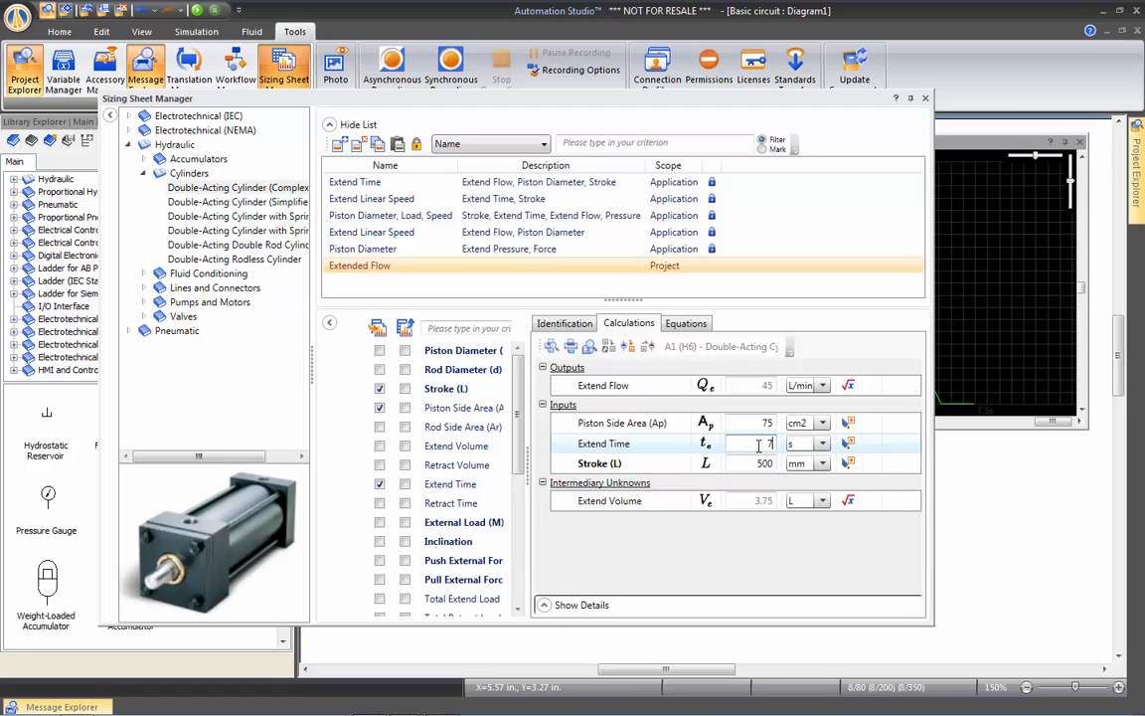
pyautogui.click(764, 463)
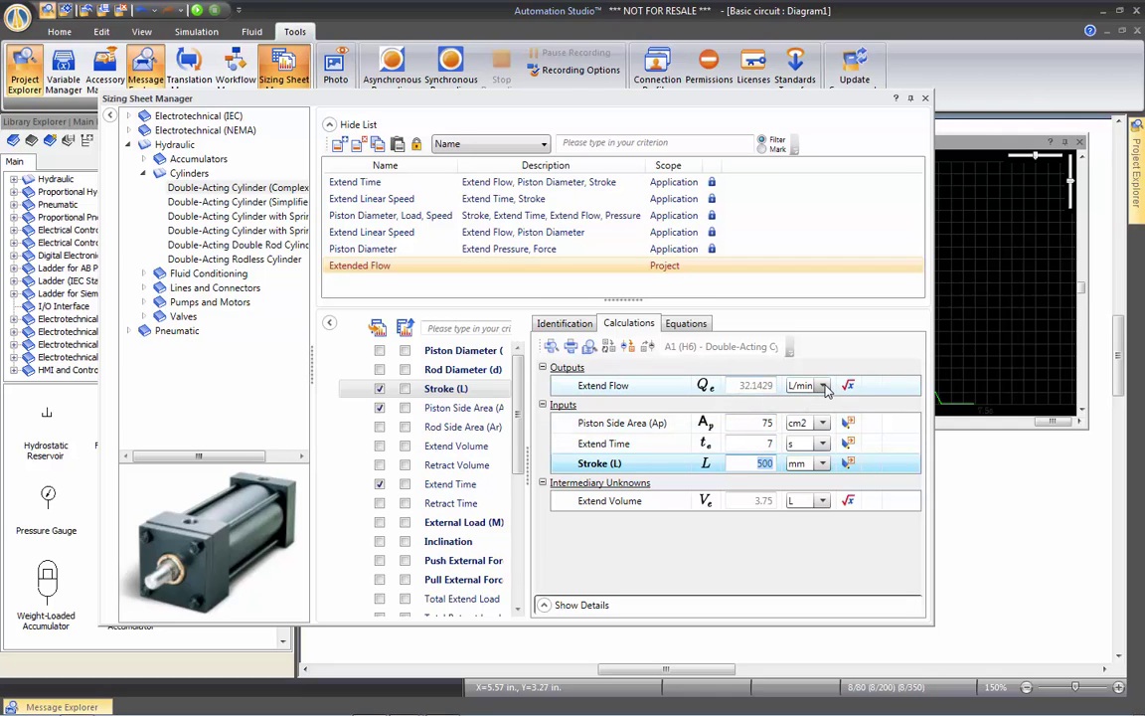
pyautogui.click(822, 384)
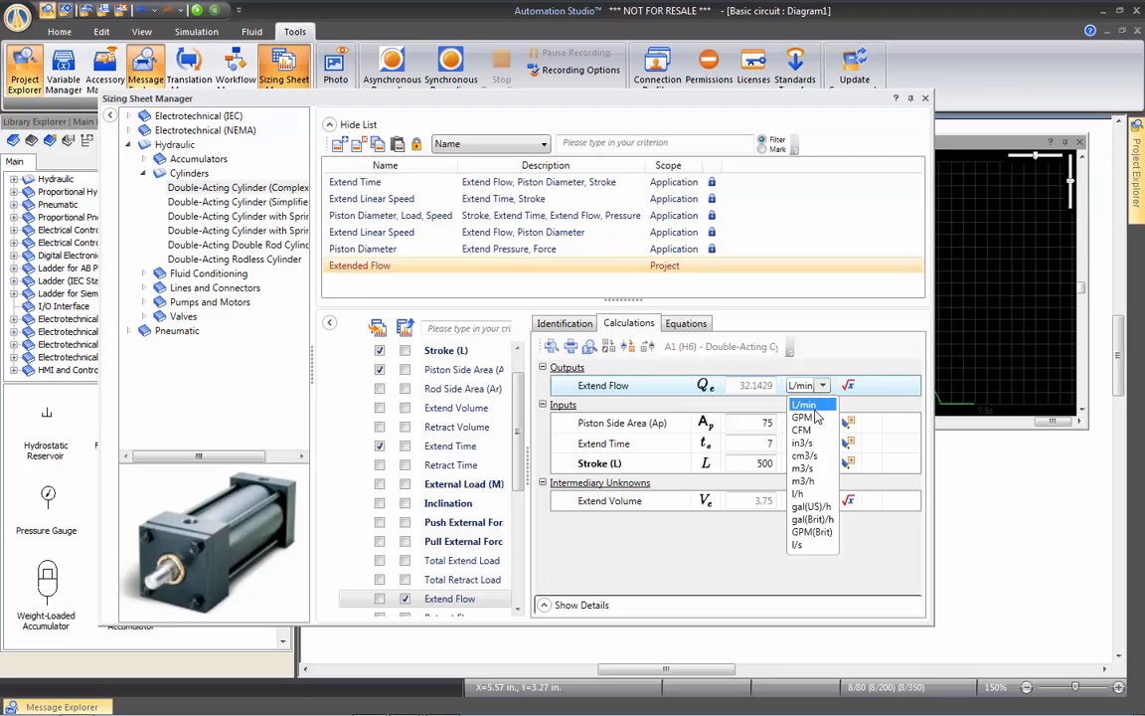
pyautogui.click(811, 418)
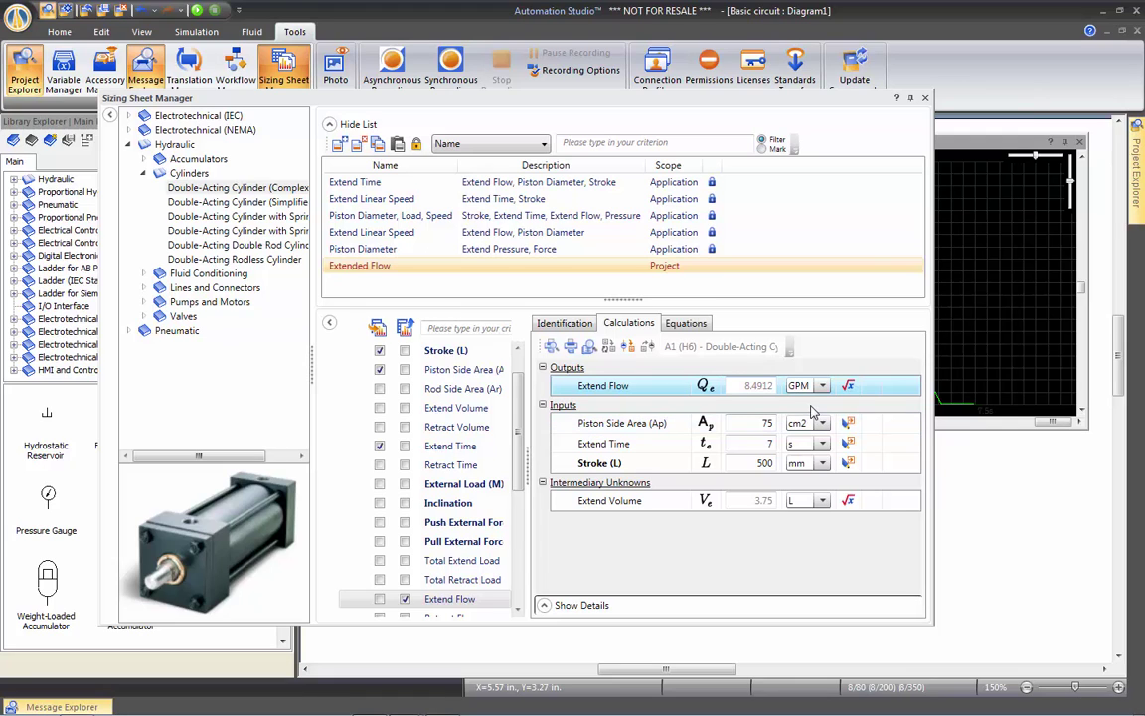
pyautogui.moveTo(925, 98)
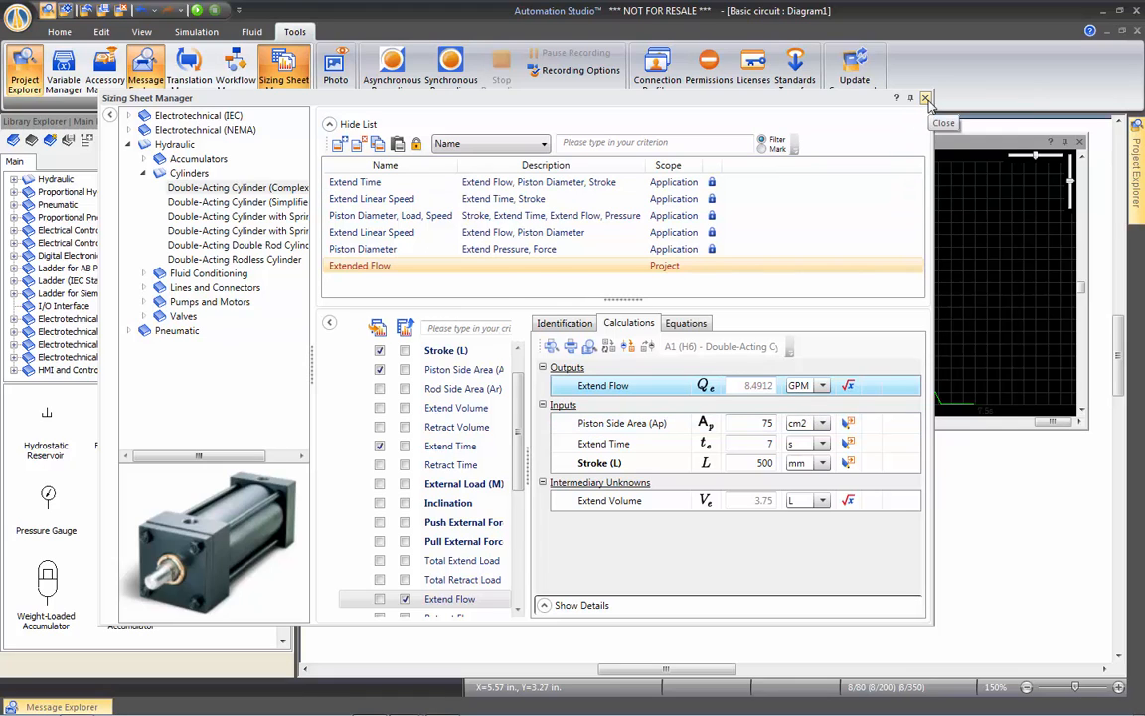
# Close the Sizing Sheet Manager and open the variable displacement pump's properties (6.1 in³/rev).
pyautogui.click(925, 98)
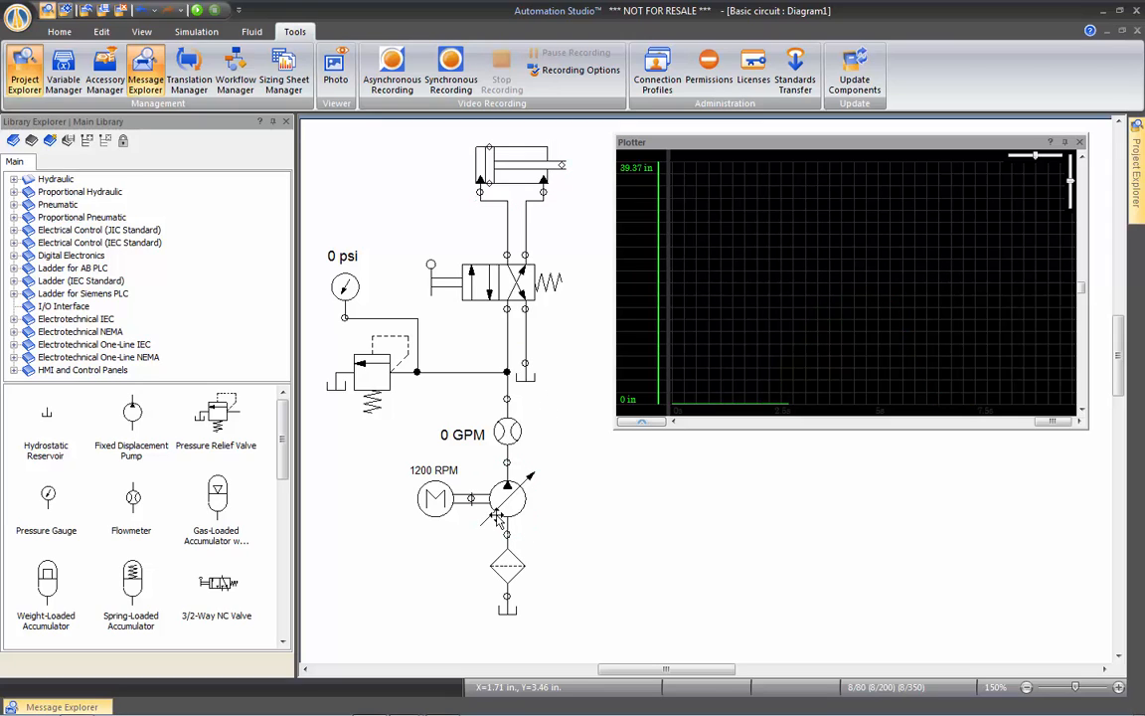
pyautogui.moveTo(505, 502)
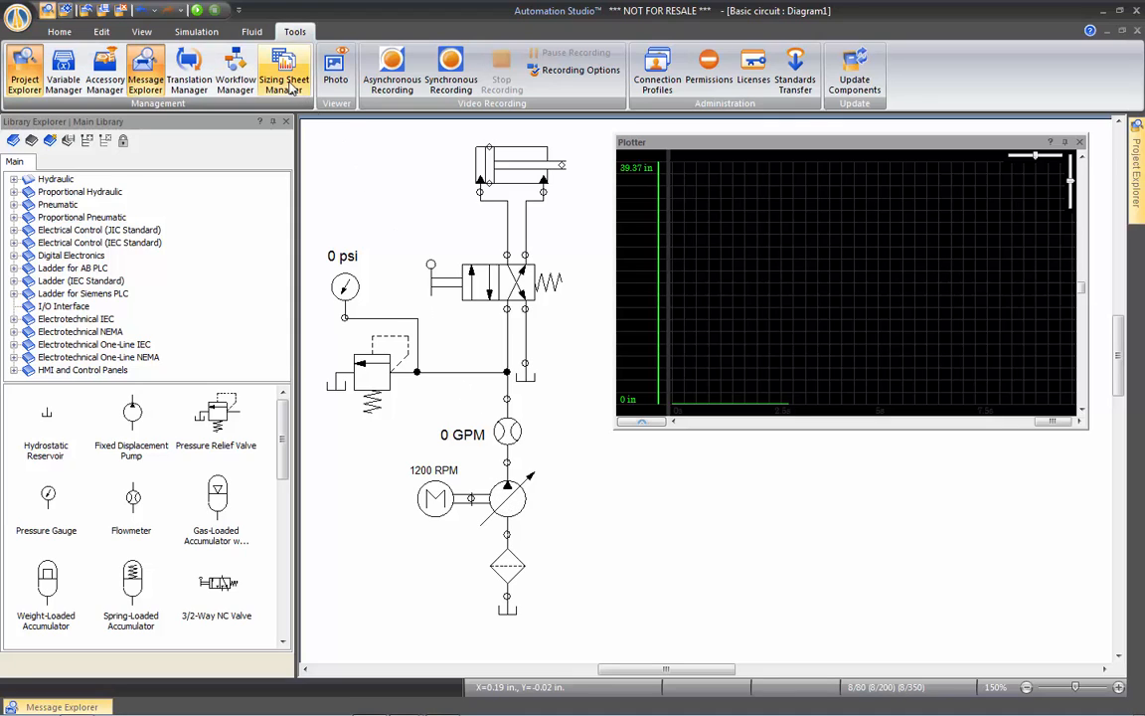
pyautogui.moveTo(474, 383)
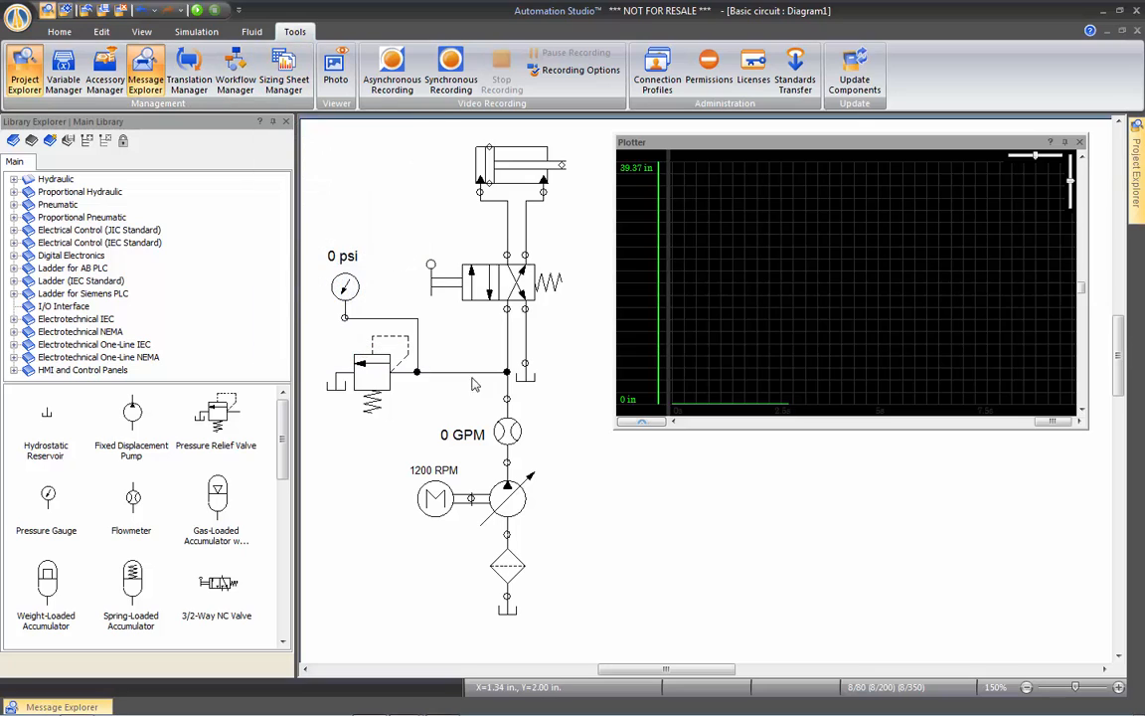
pyautogui.doubleClick(507, 498)
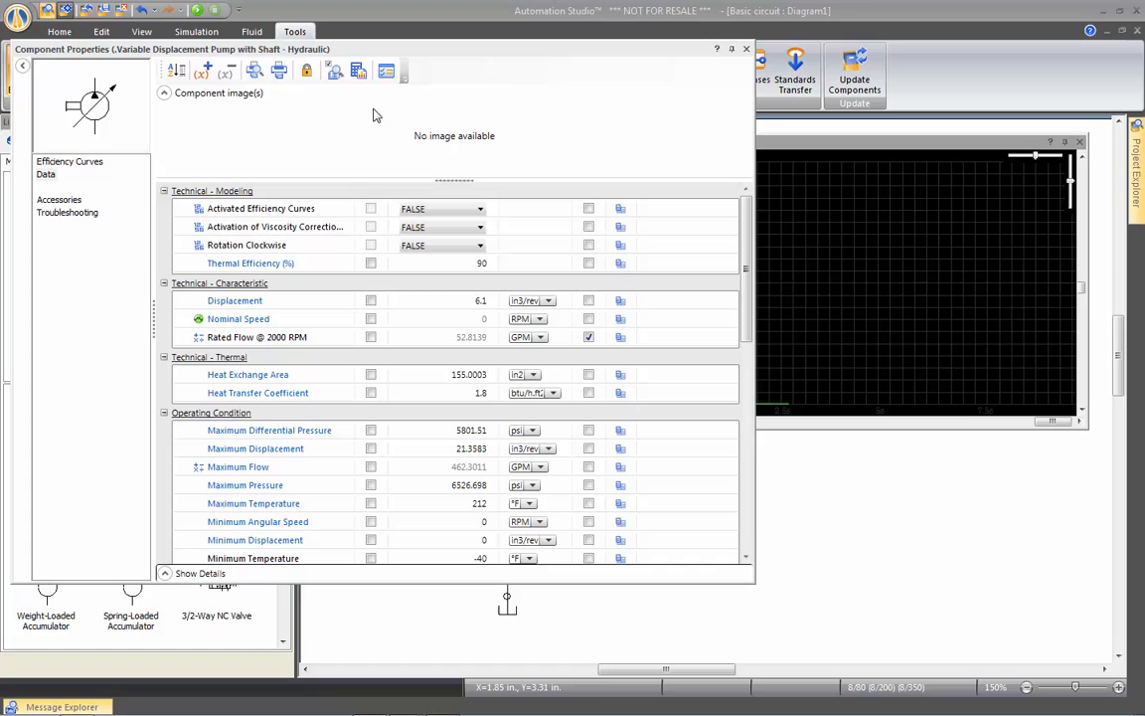
pyautogui.moveTo(358, 70)
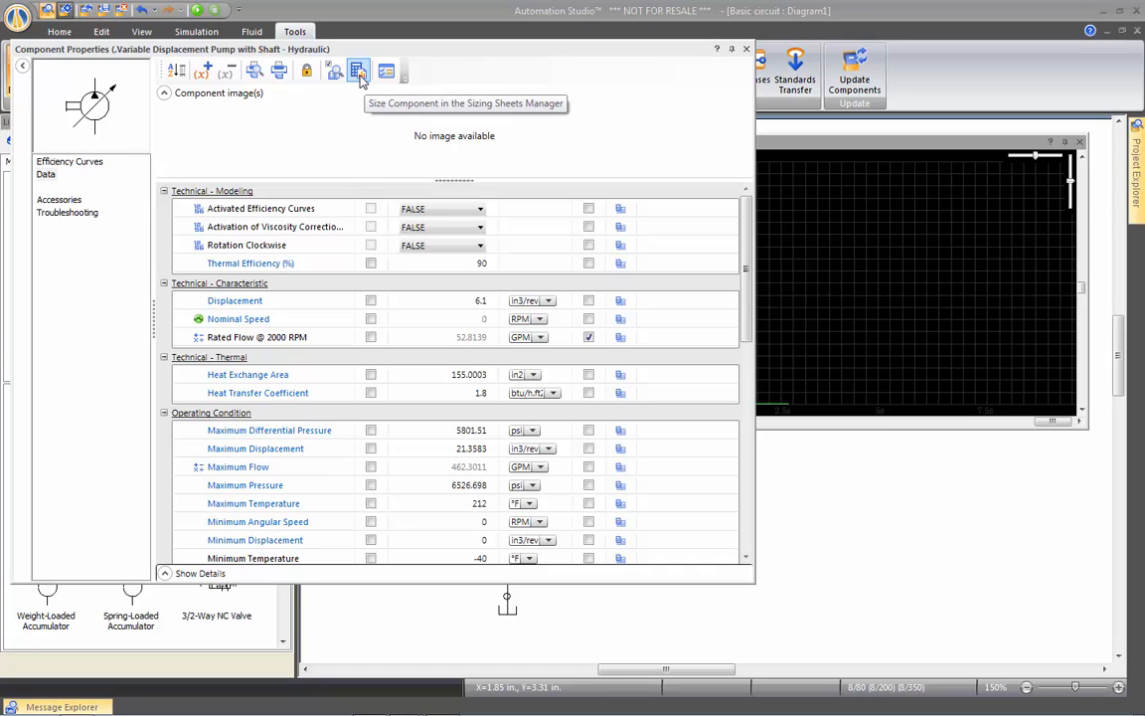
# Size the pump with a Displacement sheet: 8.4912 GPM at 1200 RPM gives 26.7856 cm³/rev.
pyautogui.click(358, 70)
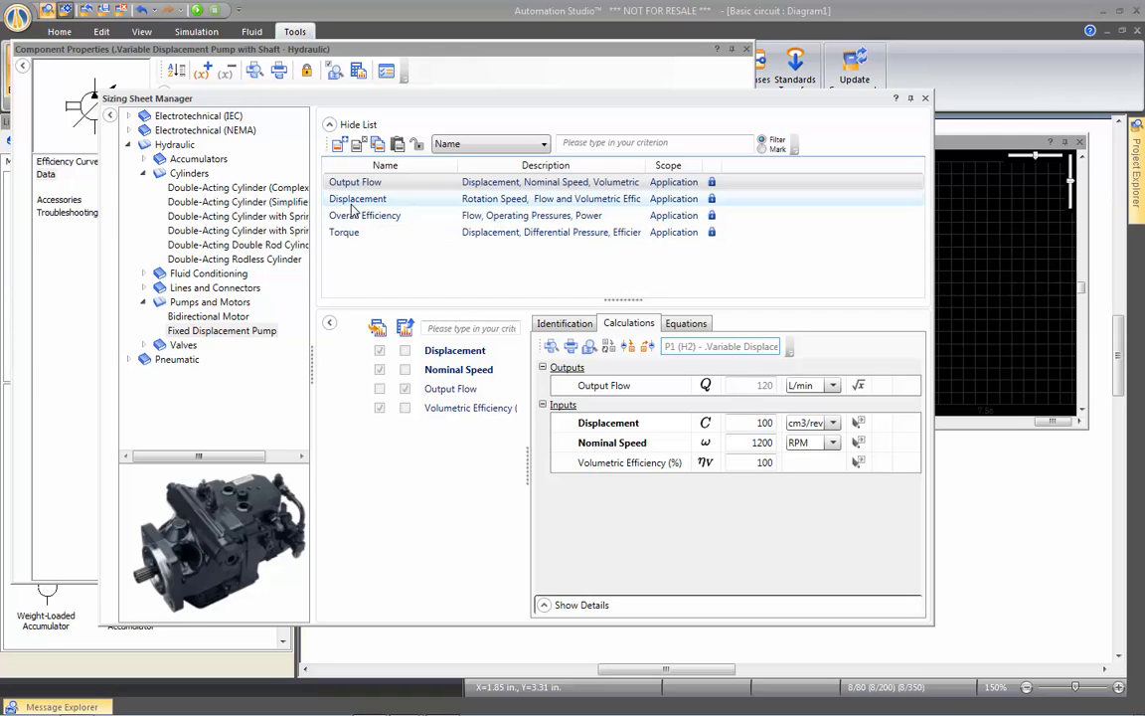
pyautogui.moveTo(358, 204)
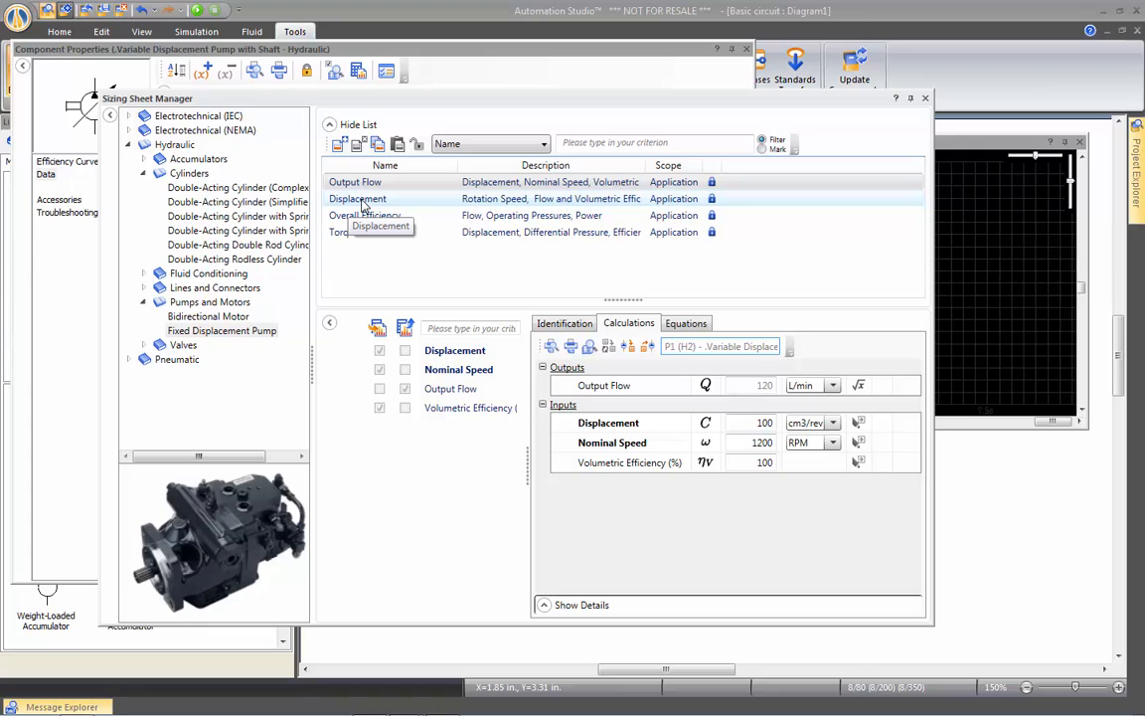
pyautogui.click(357, 198)
pyautogui.write('40')
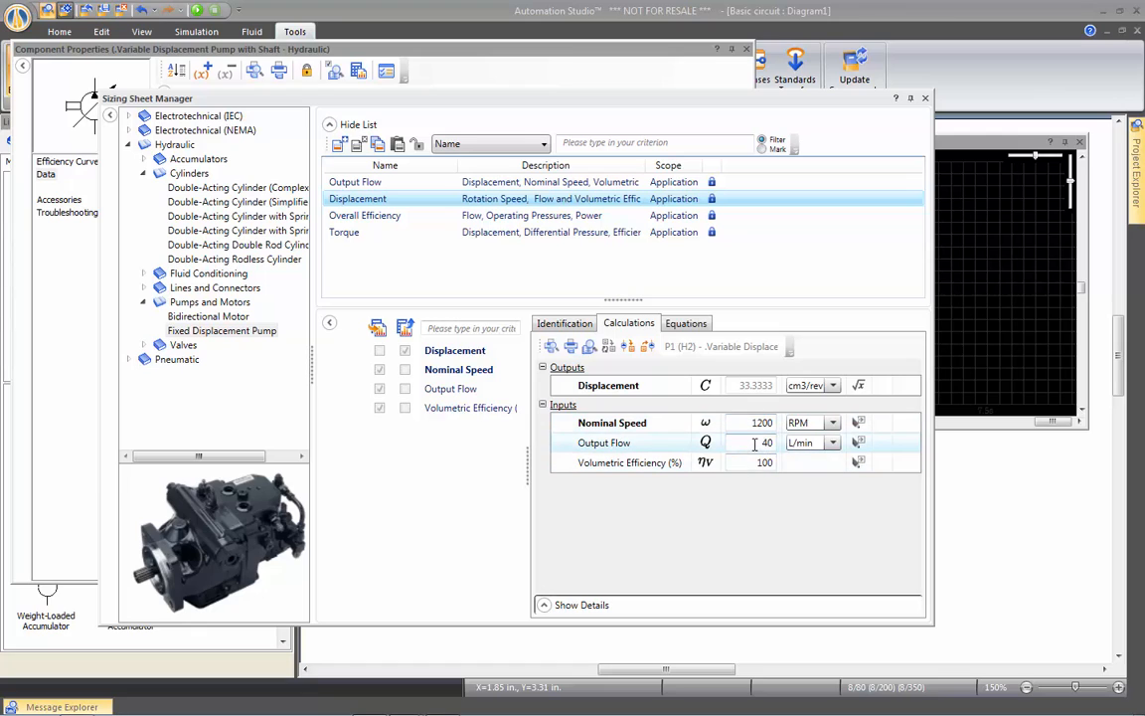
pyautogui.click(834, 443)
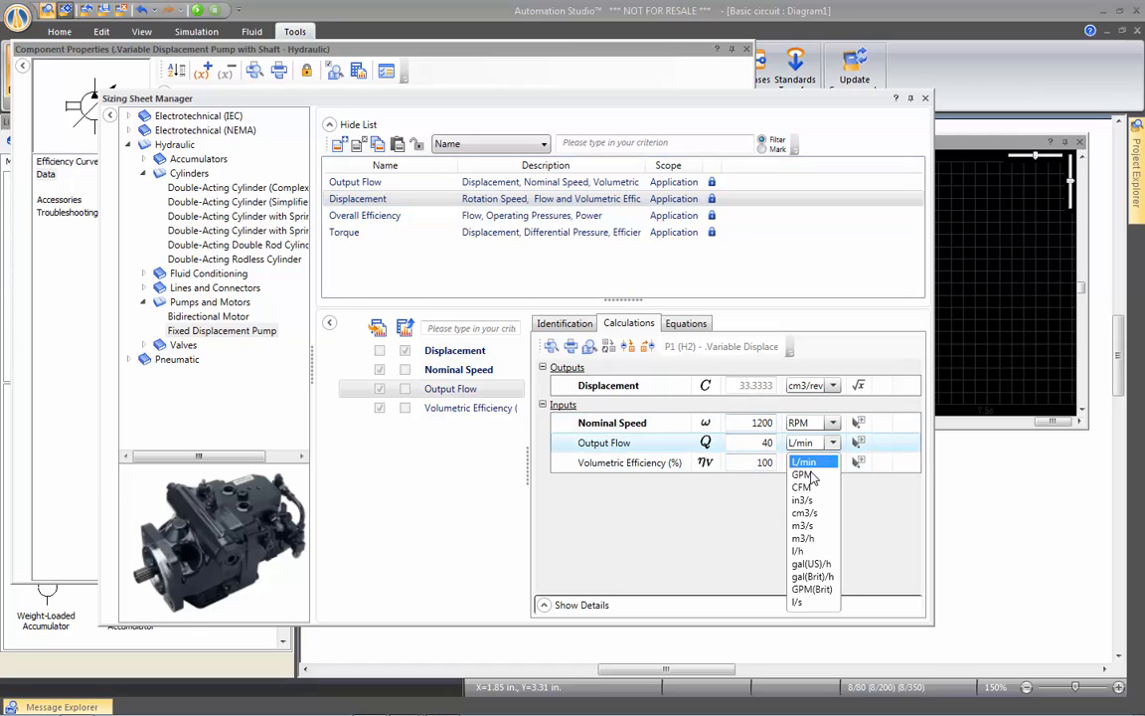
pyautogui.click(801, 474)
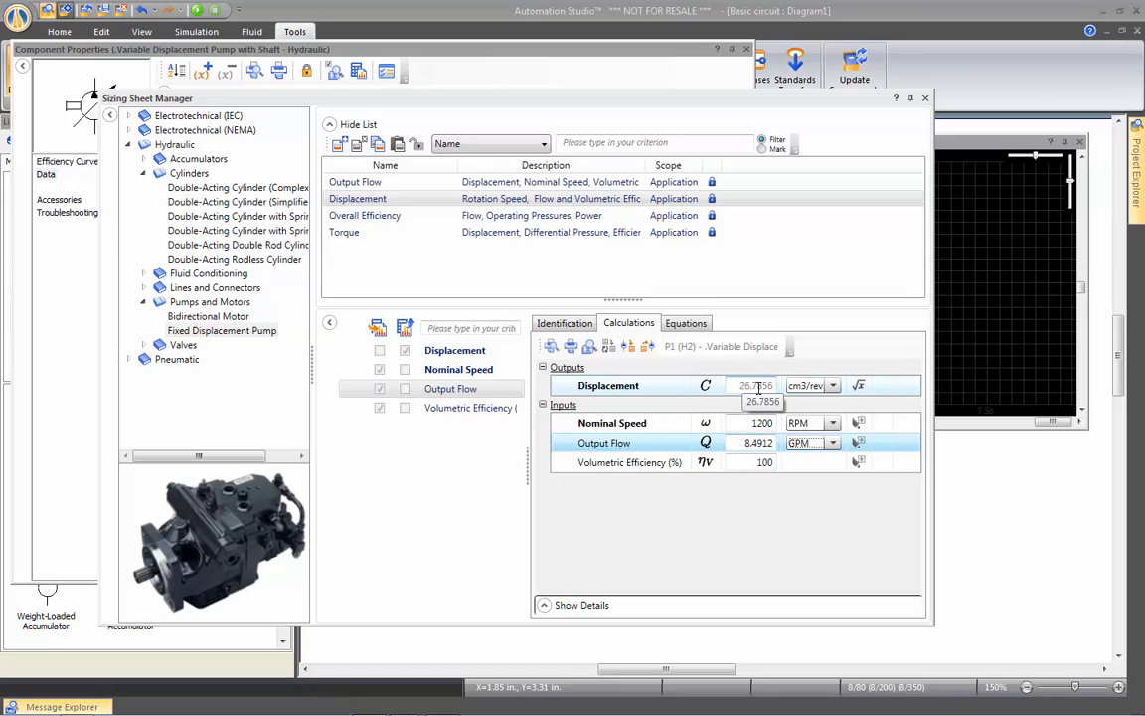
pyautogui.moveTo(752, 400)
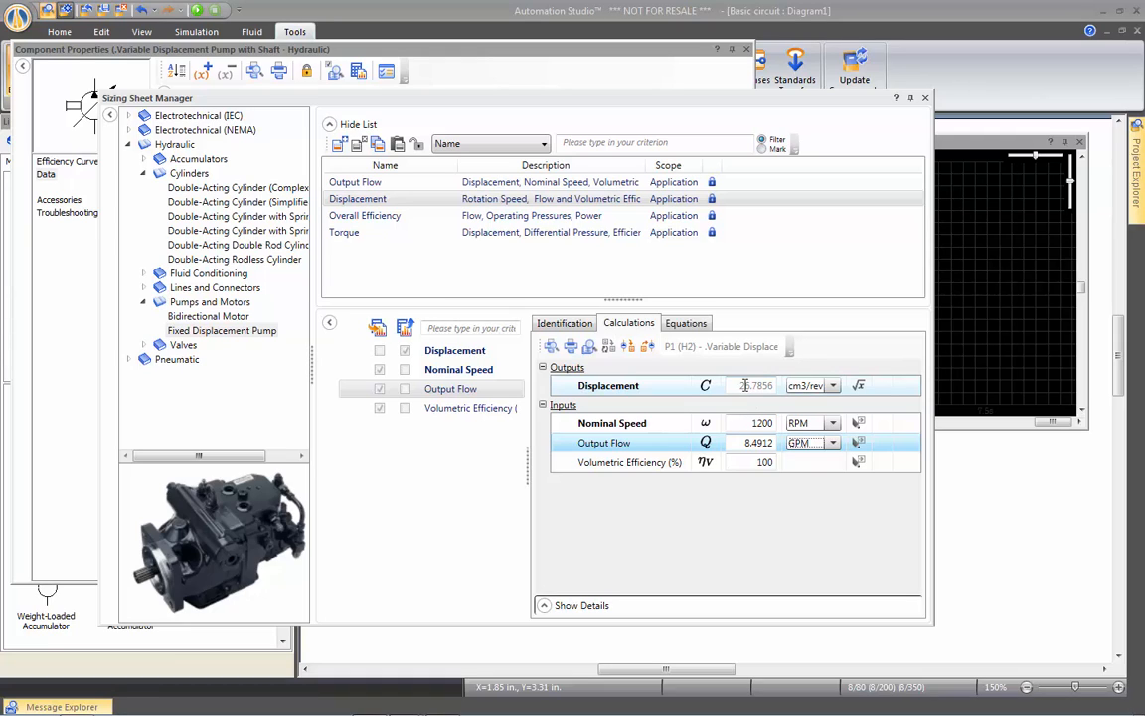
pyautogui.moveTo(646, 346)
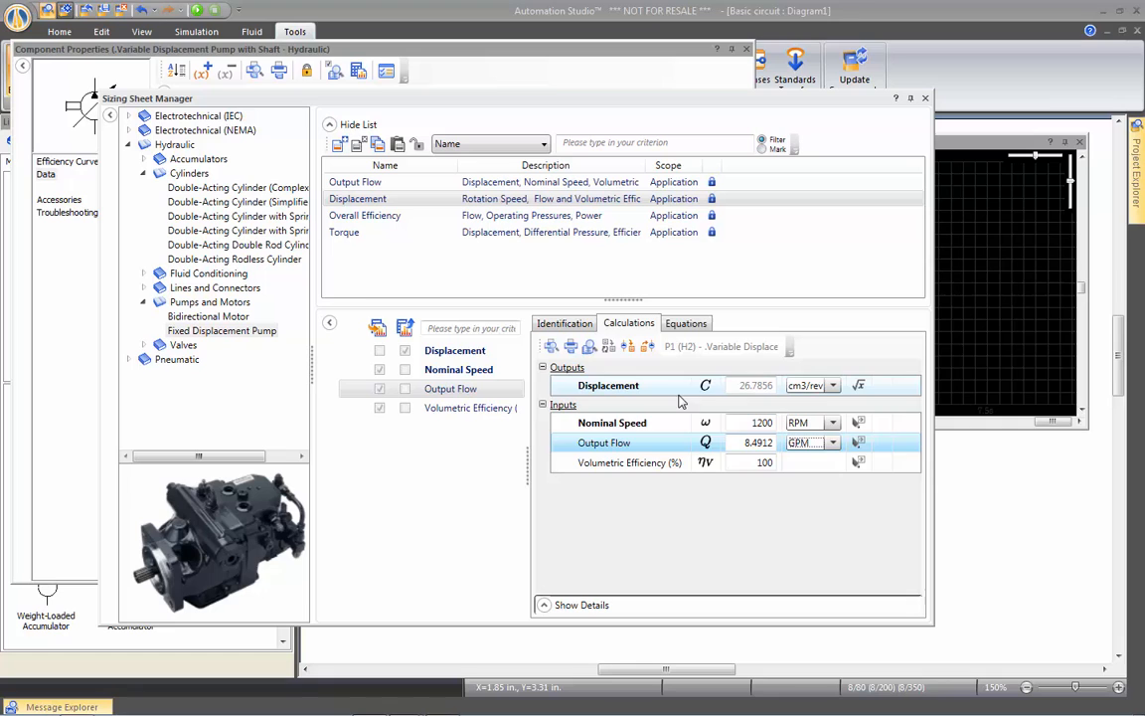
pyautogui.moveTo(867, 228)
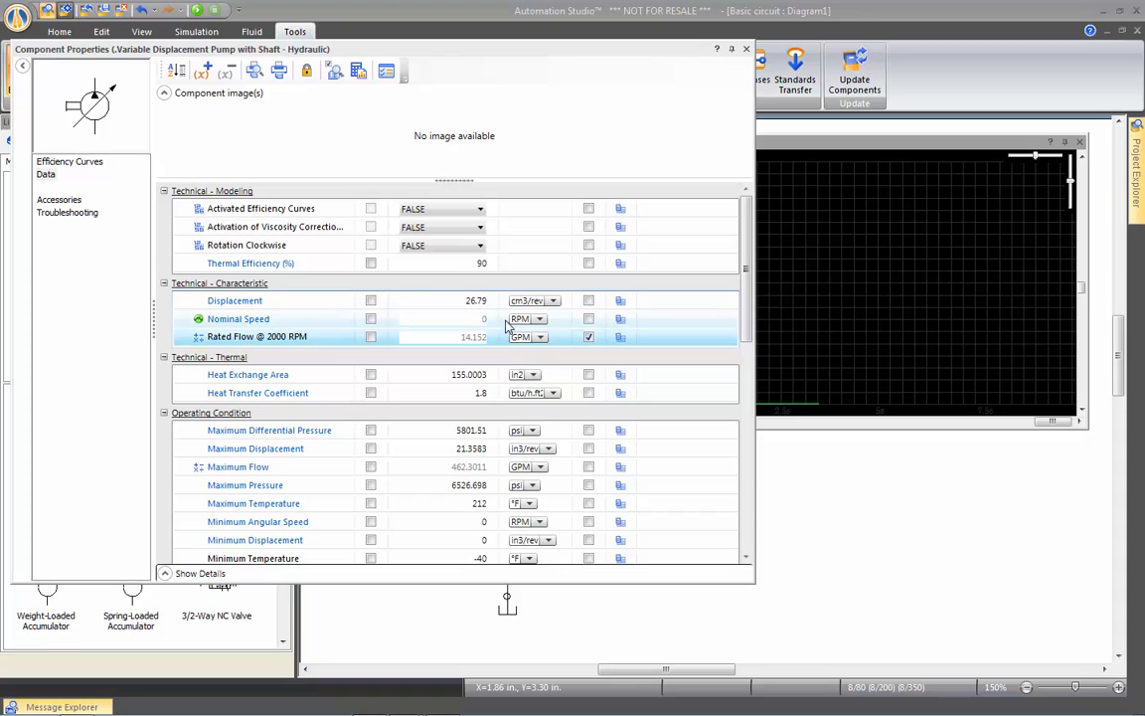
pyautogui.moveTo(477, 300)
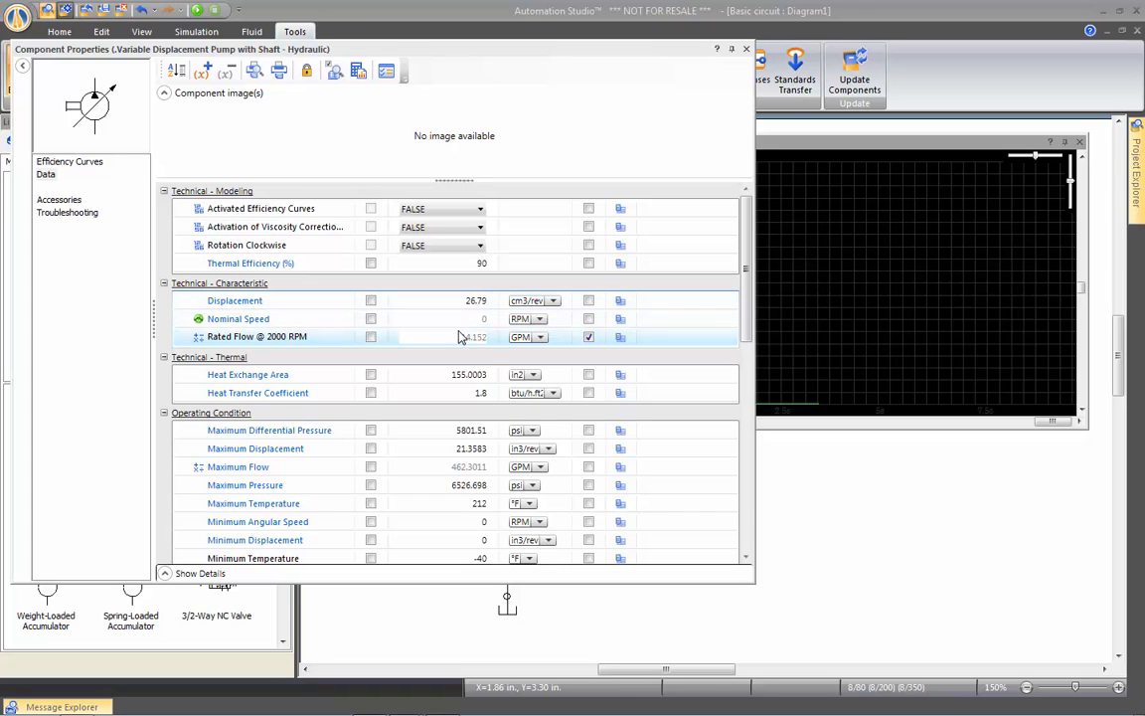
pyautogui.moveTo(473, 337)
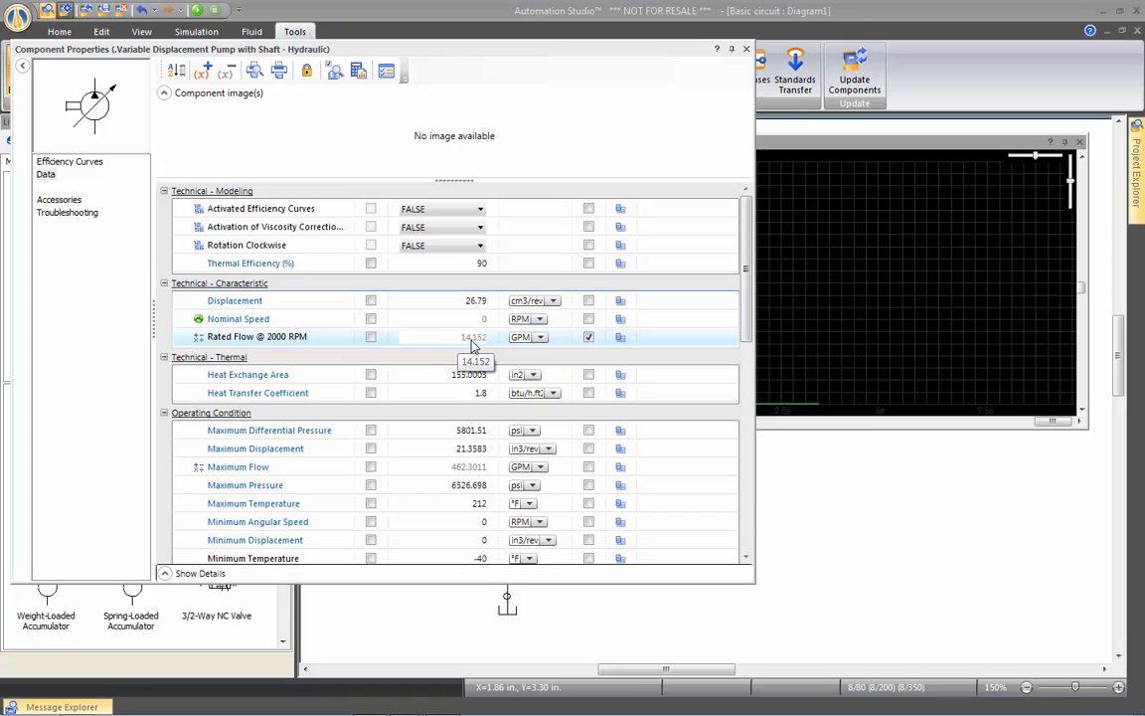
pyautogui.moveTo(321, 348)
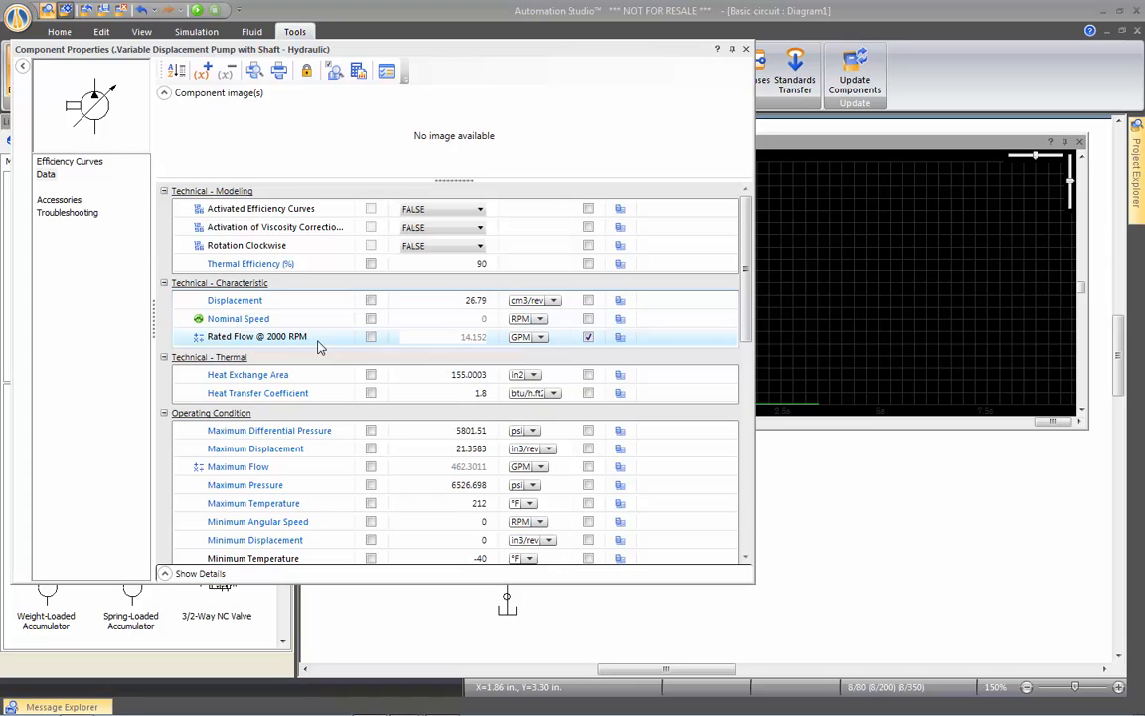
pyautogui.moveTo(298, 343)
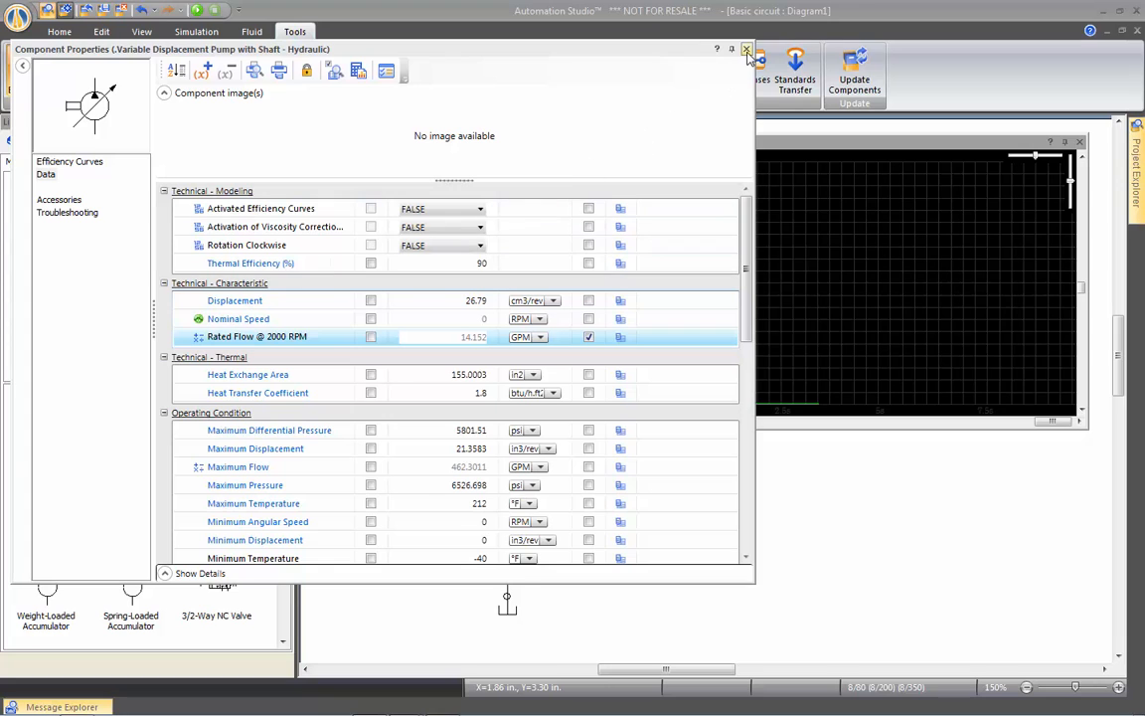
# Close the resized pump's Component Properties to return to the circuit diagram.
pyautogui.click(747, 49)
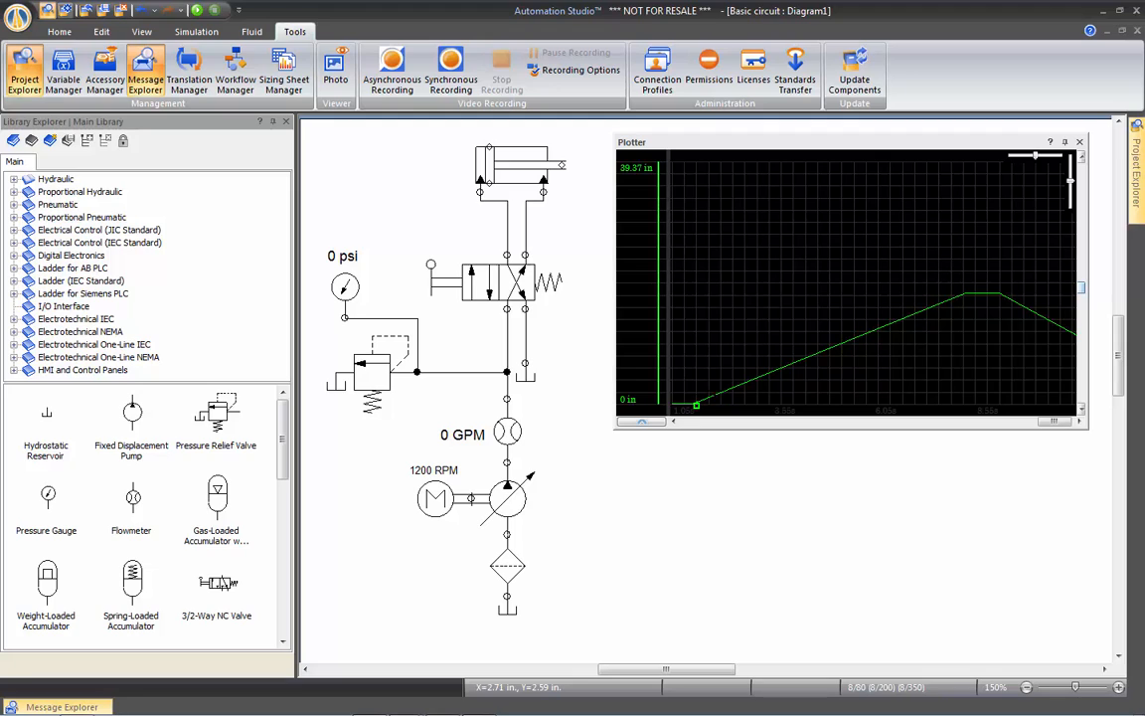
pyautogui.moveTo(967, 298)
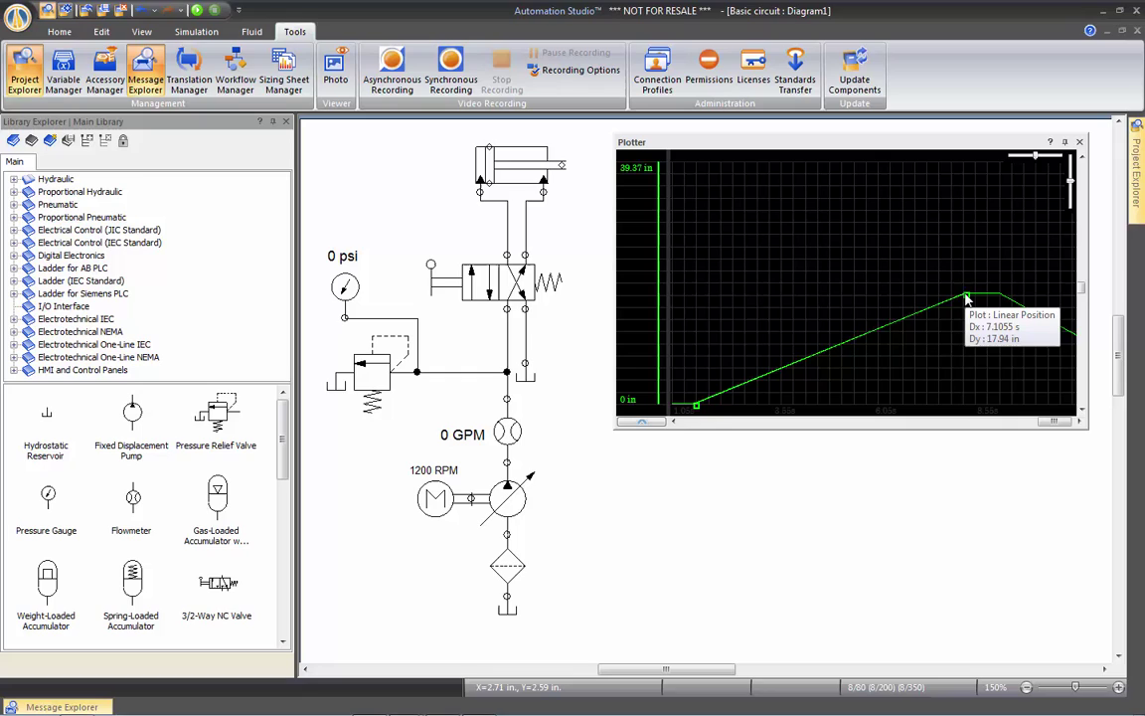
pyautogui.moveTo(969, 301)
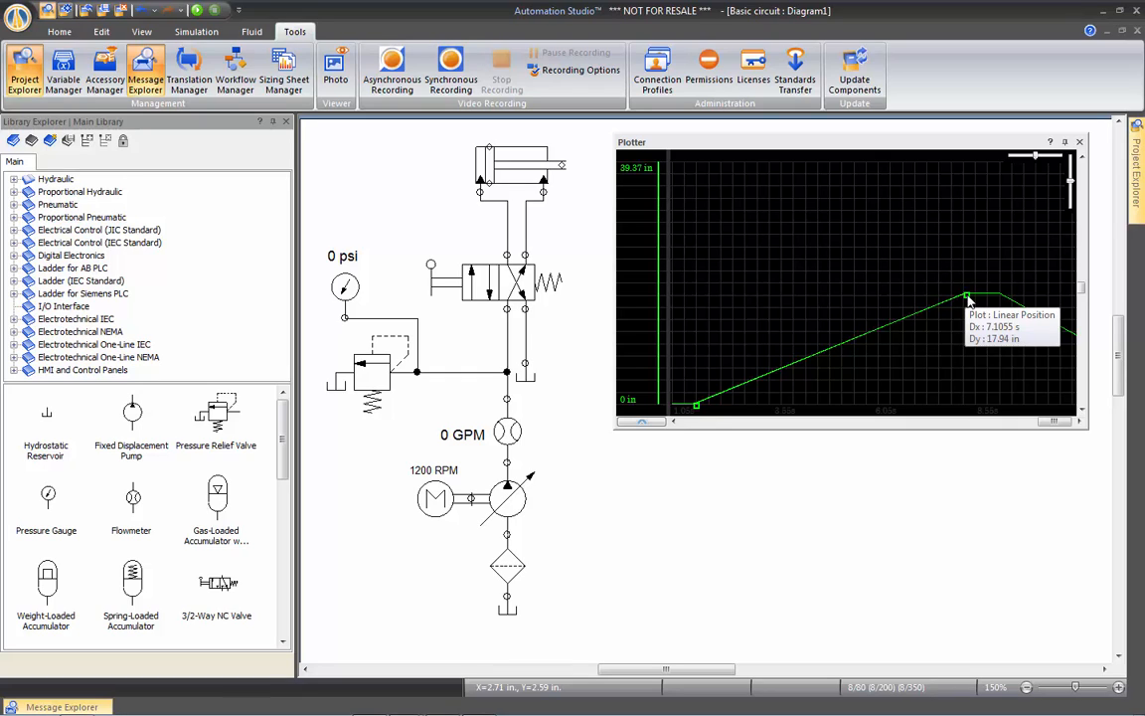